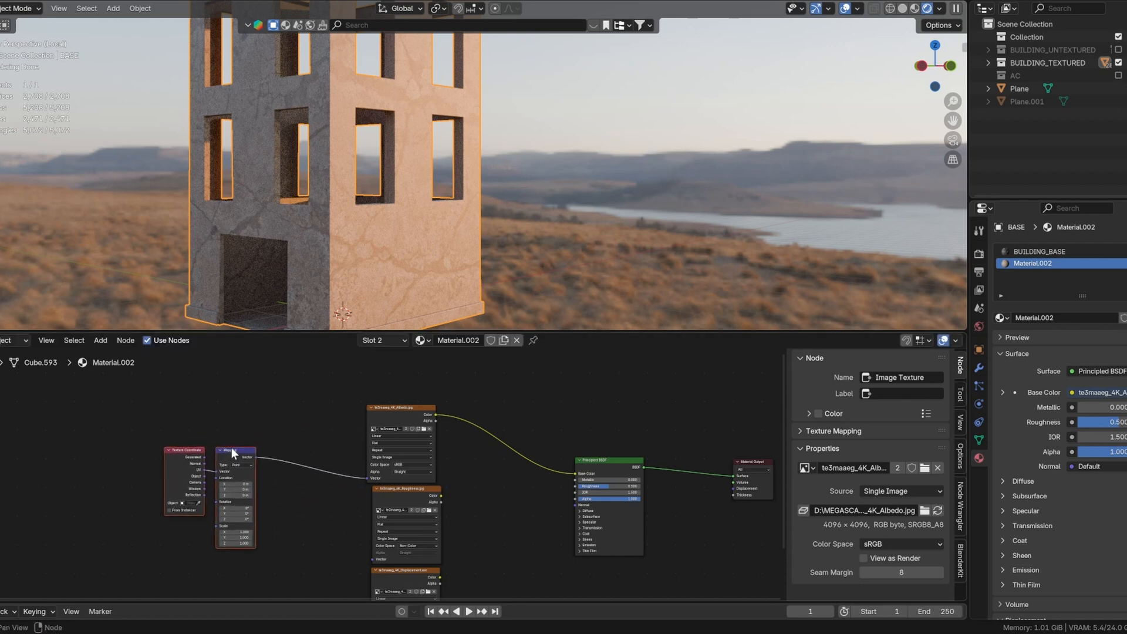
# Check in Preferences > Add-ons that Node Wrangler is enabled, then close Preferences.
pyautogui.click(37, 8)
pyautogui.write('node')
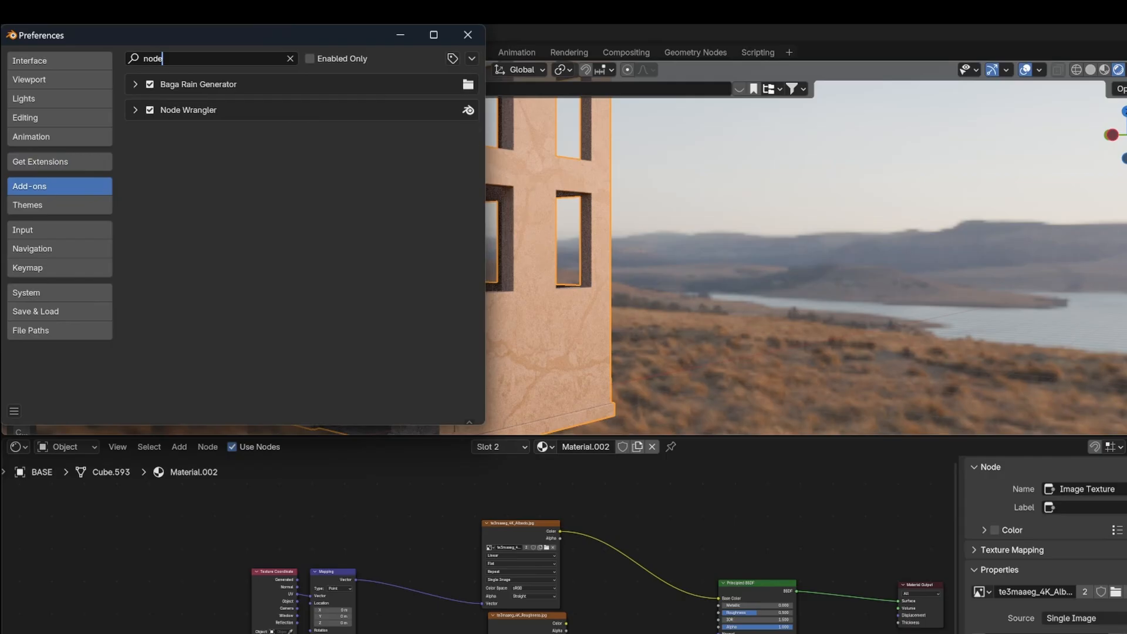
pyautogui.click(466, 34)
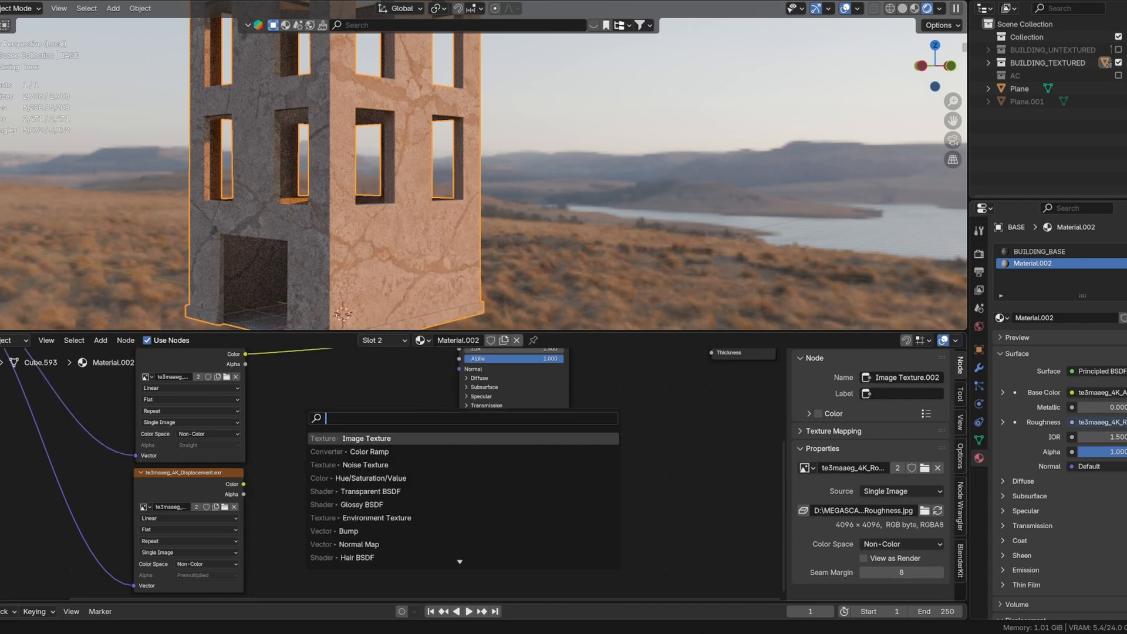
# Search 'dis' and add a Vector > Displacement node to the building material.
pyautogui.write('dis')
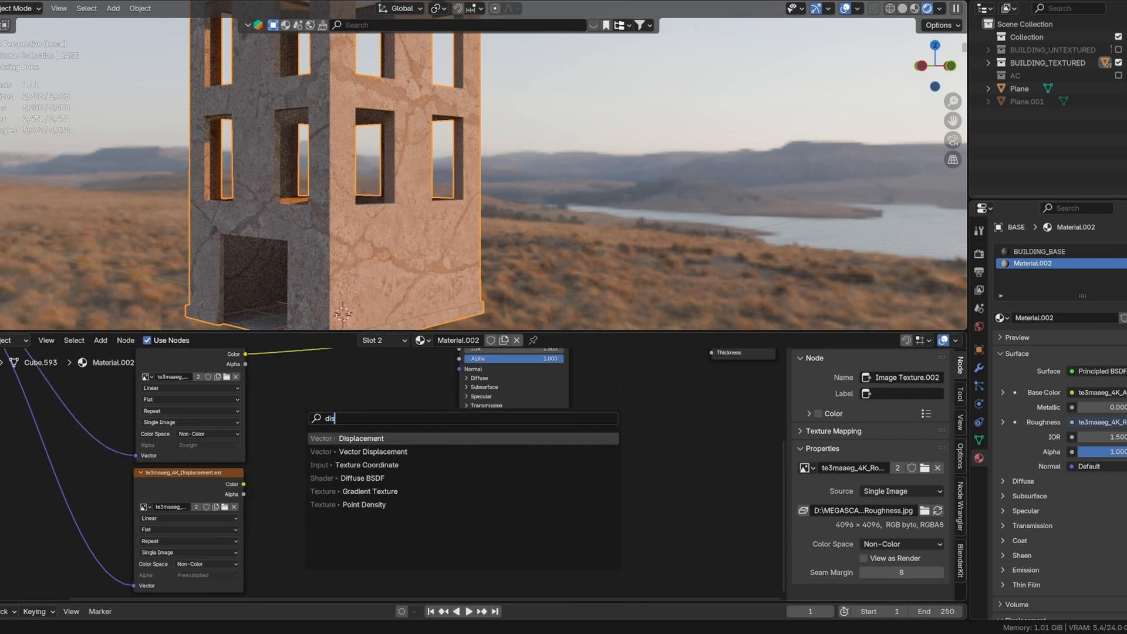
pyautogui.click(360, 438)
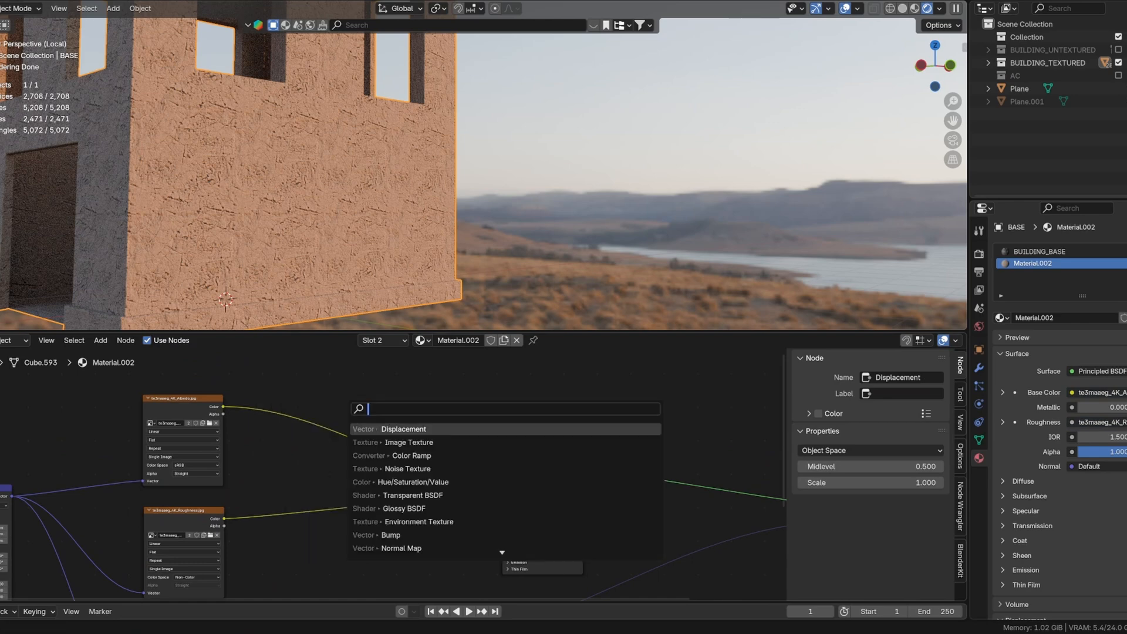
# Add Hue/Saturation/Value on the albedo, then a mapped Noise Texture feeding a Color Ramp.
pyautogui.click(408, 482)
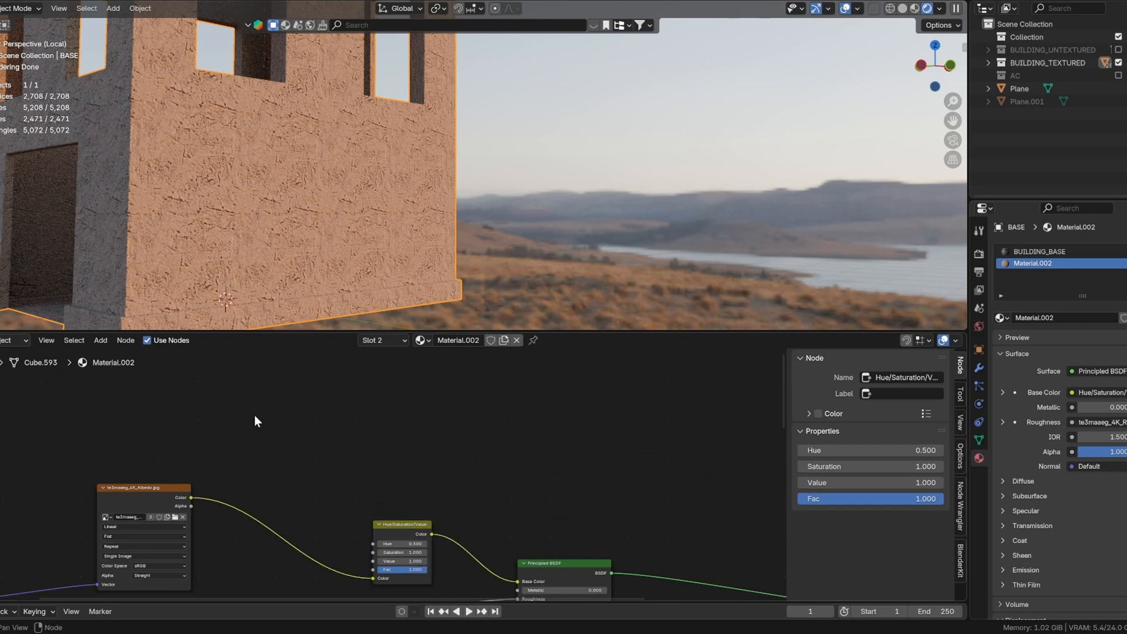
pyautogui.write('no')
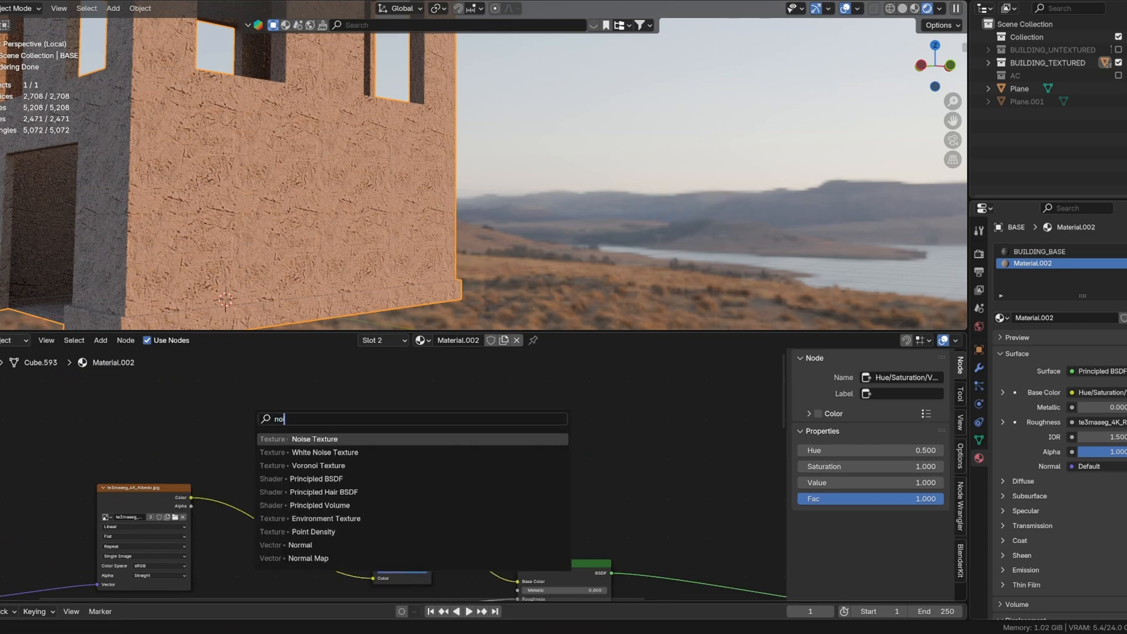
pyautogui.click(314, 437)
pyautogui.write('c')
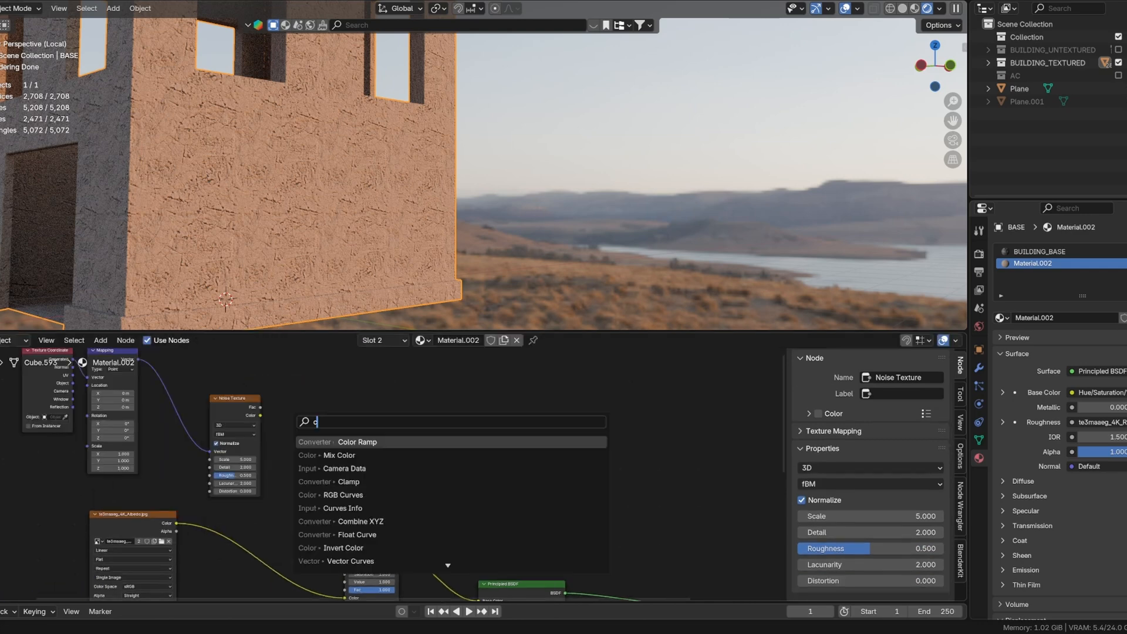
pyautogui.click(356, 443)
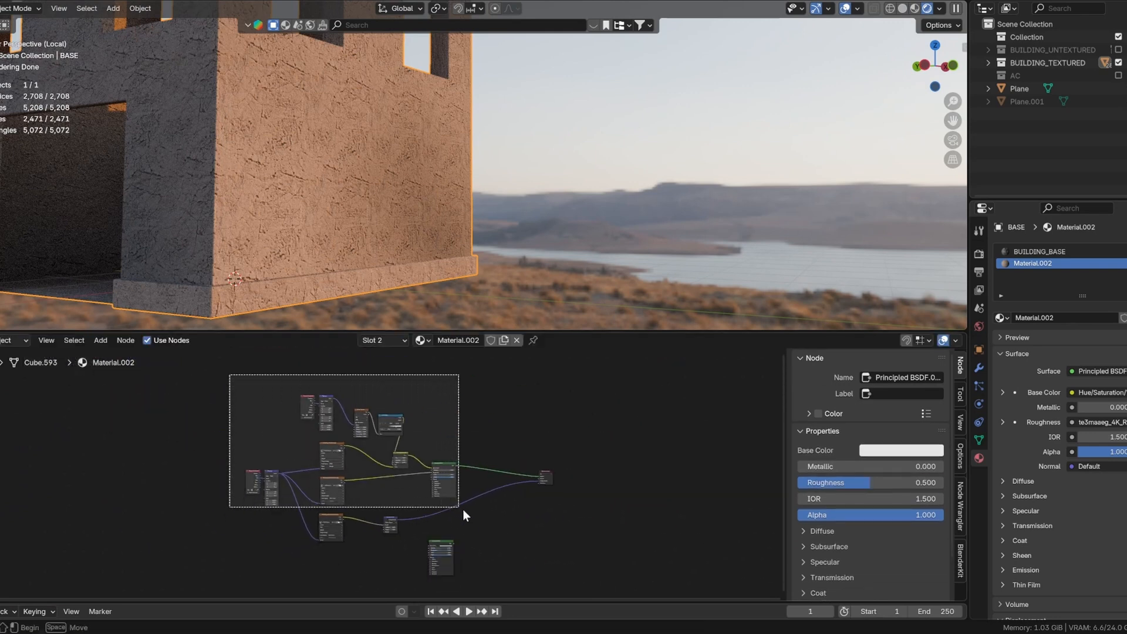
# Frame the plaster nodes and import the concrete PBR texture set with its own Principled BSDF.
pyautogui.click(440, 474)
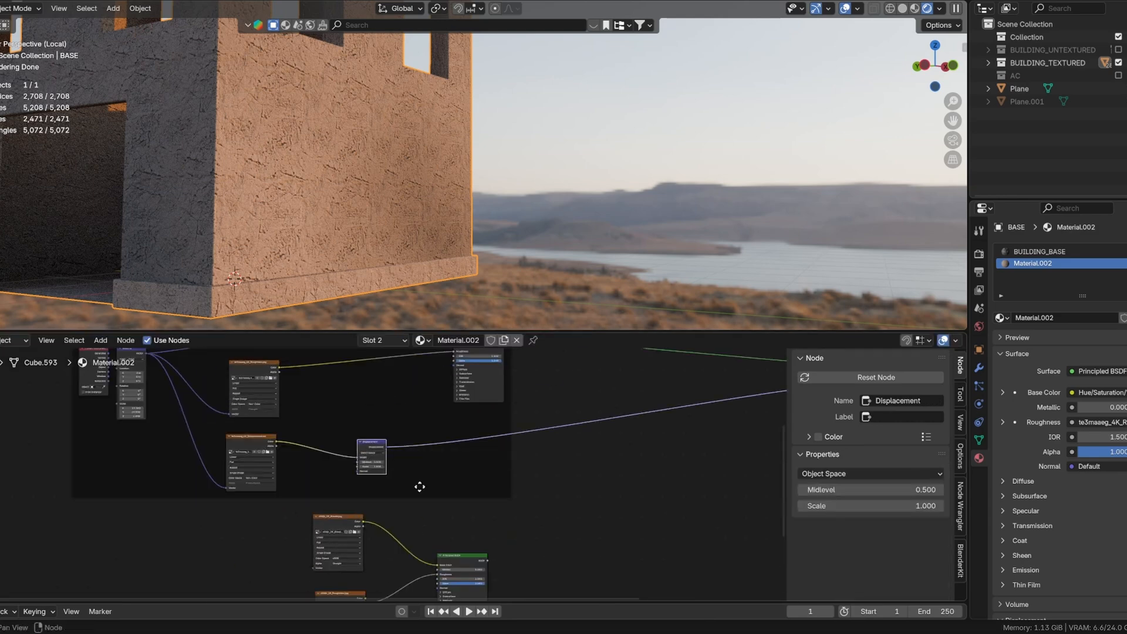
pyautogui.scroll(3)
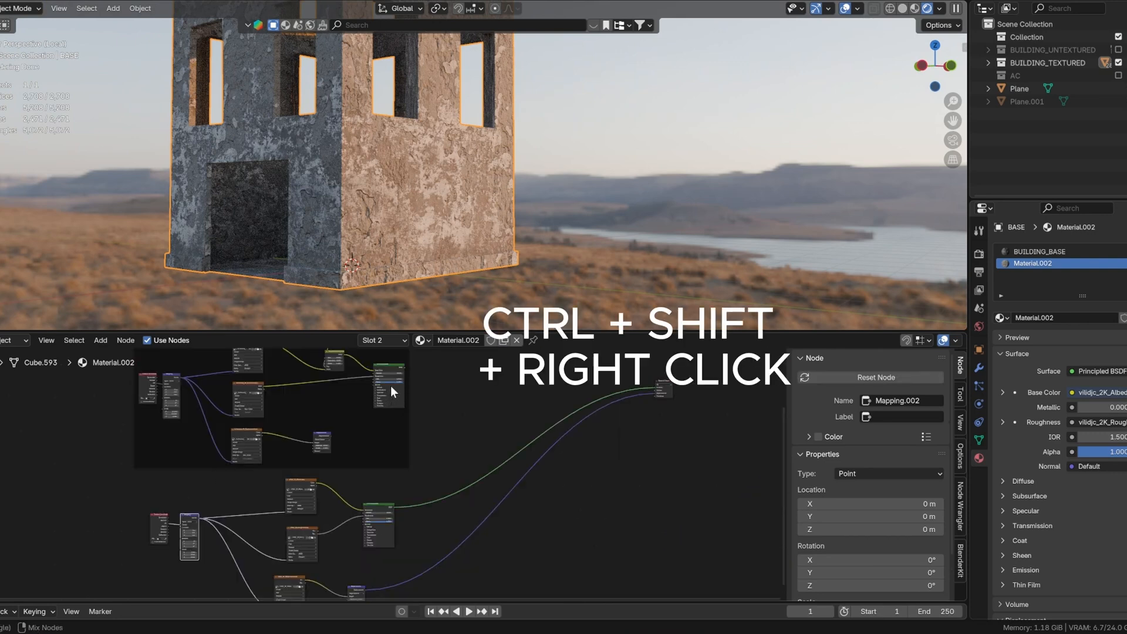
# Join the plaster and concrete BSDFs with a Mix Shader driven by the Color Ramp mask.
pyautogui.rightClick(386, 518)
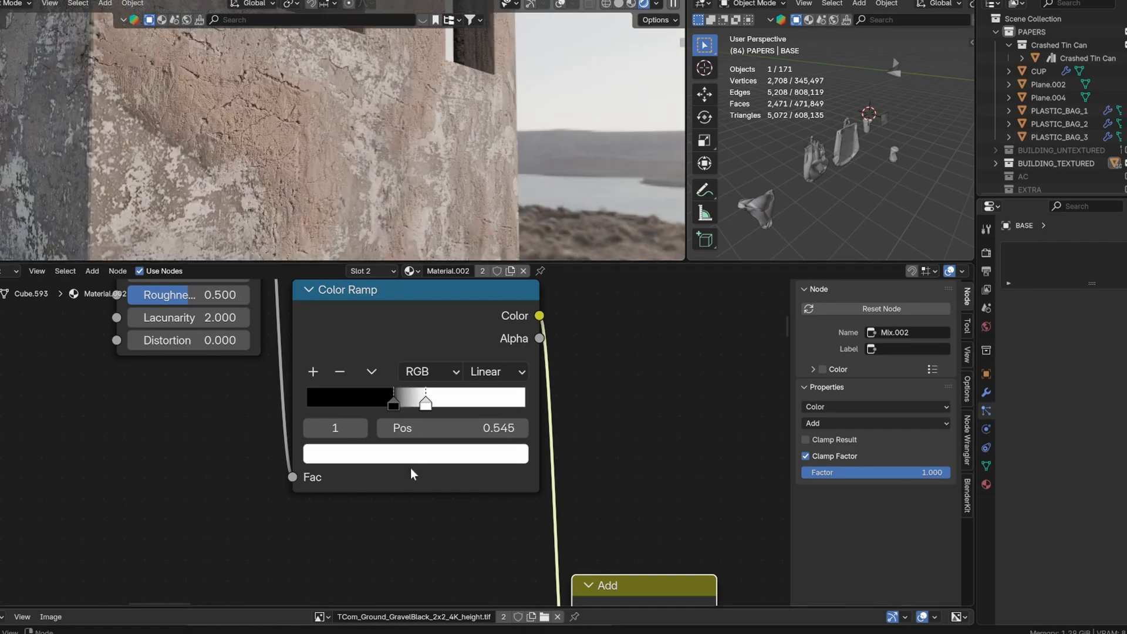
pyautogui.scroll(-3)
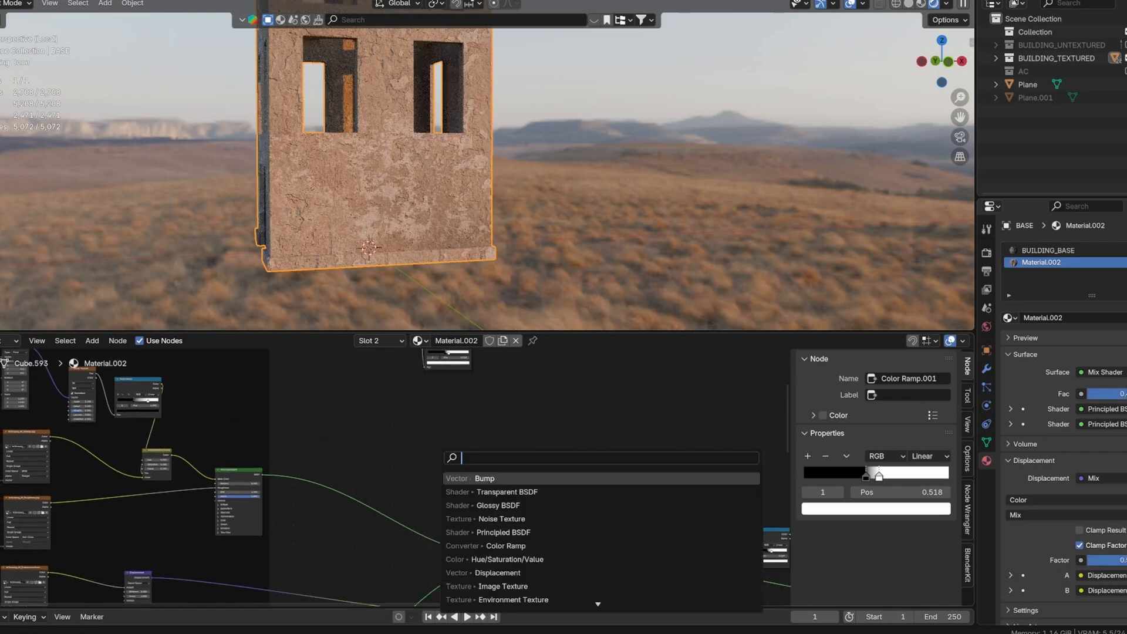
# Create a 2048 px fully transparent image named CONCRETE_DAMAGED_ALPHA in a new Image Texture node.
pyautogui.click(502, 586)
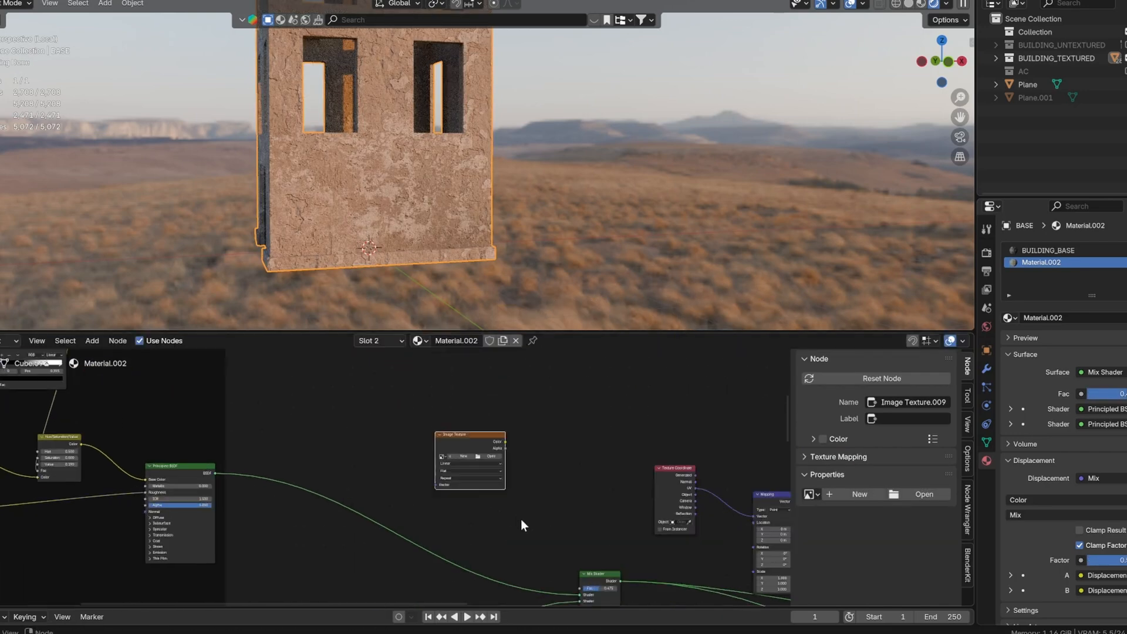
pyautogui.click(859, 495)
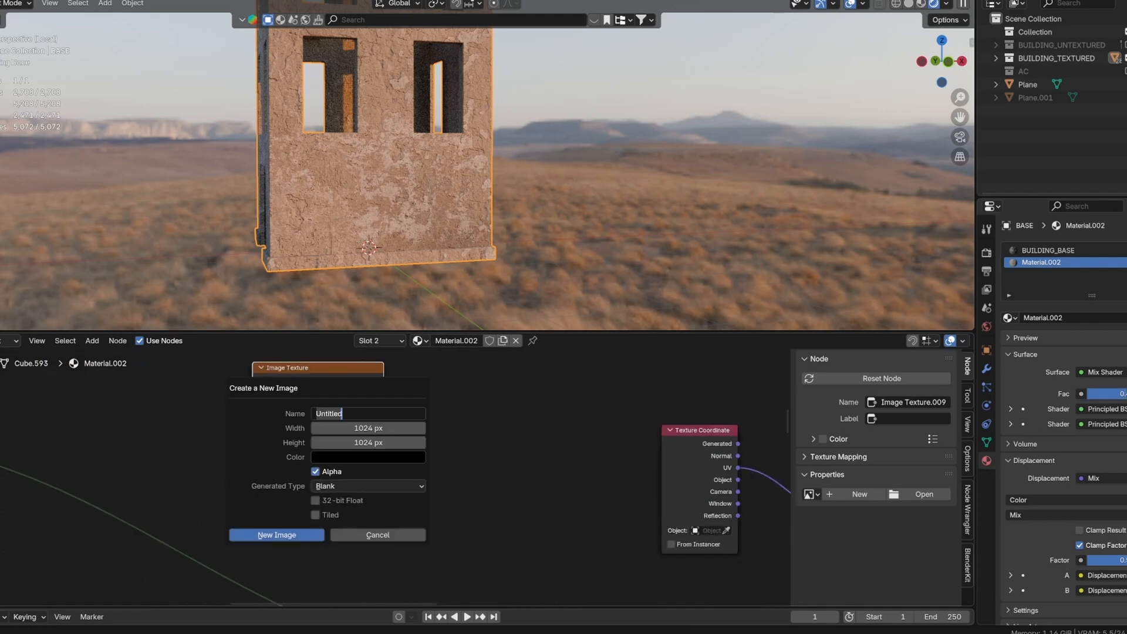
pyautogui.write('CONCRETE')
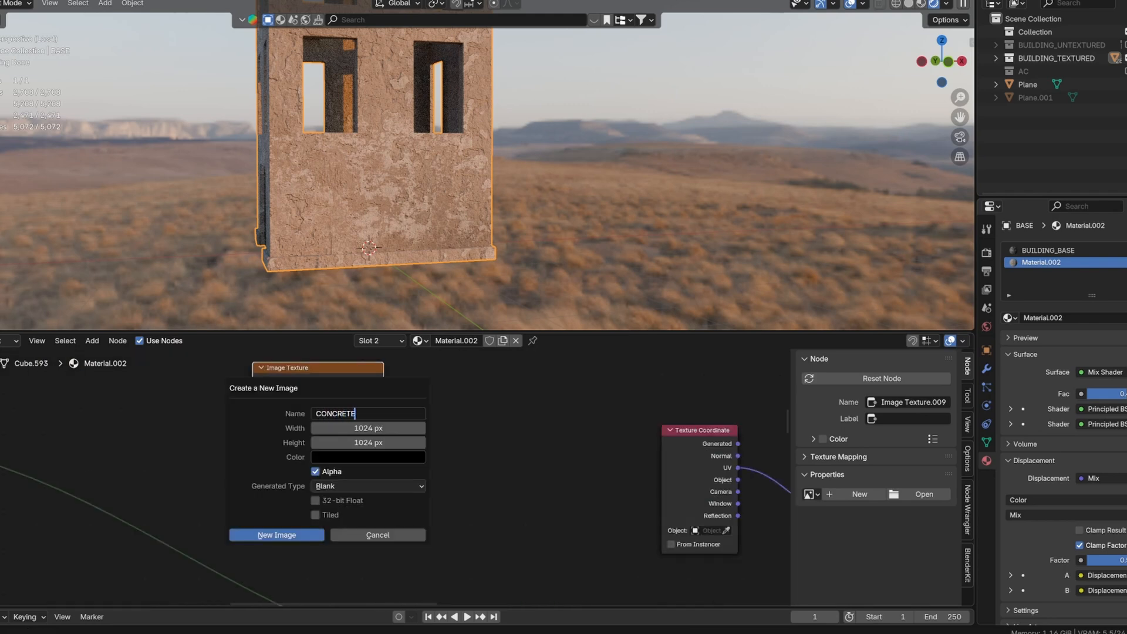
pyautogui.write('_DAMAGED')
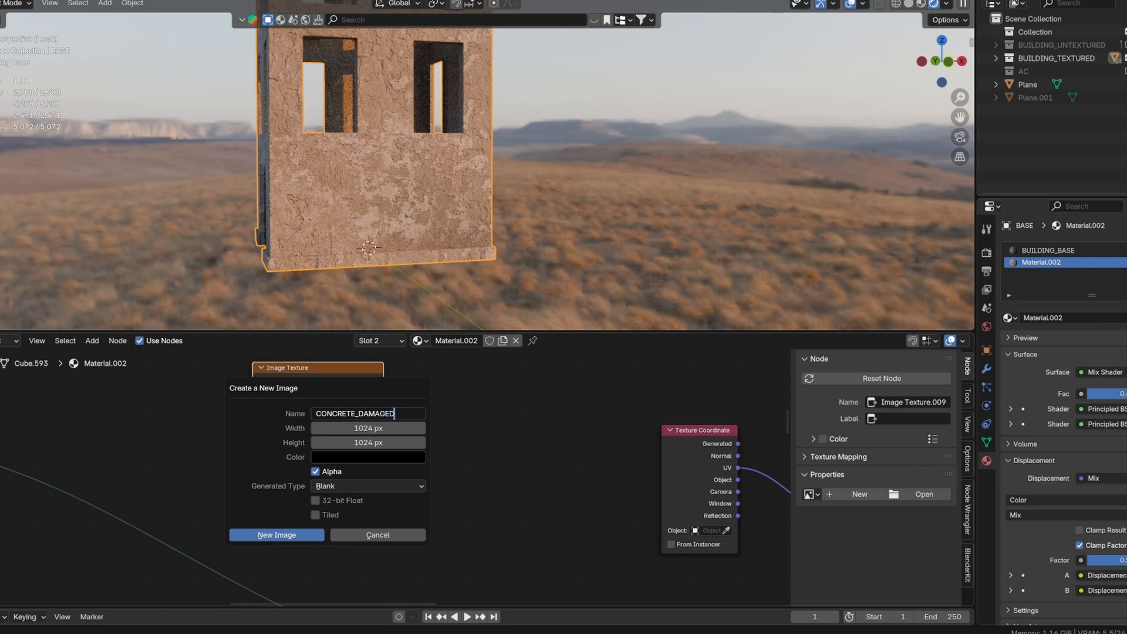
pyautogui.write('_ALPHA')
pyautogui.click(368, 428)
pyautogui.write('2048')
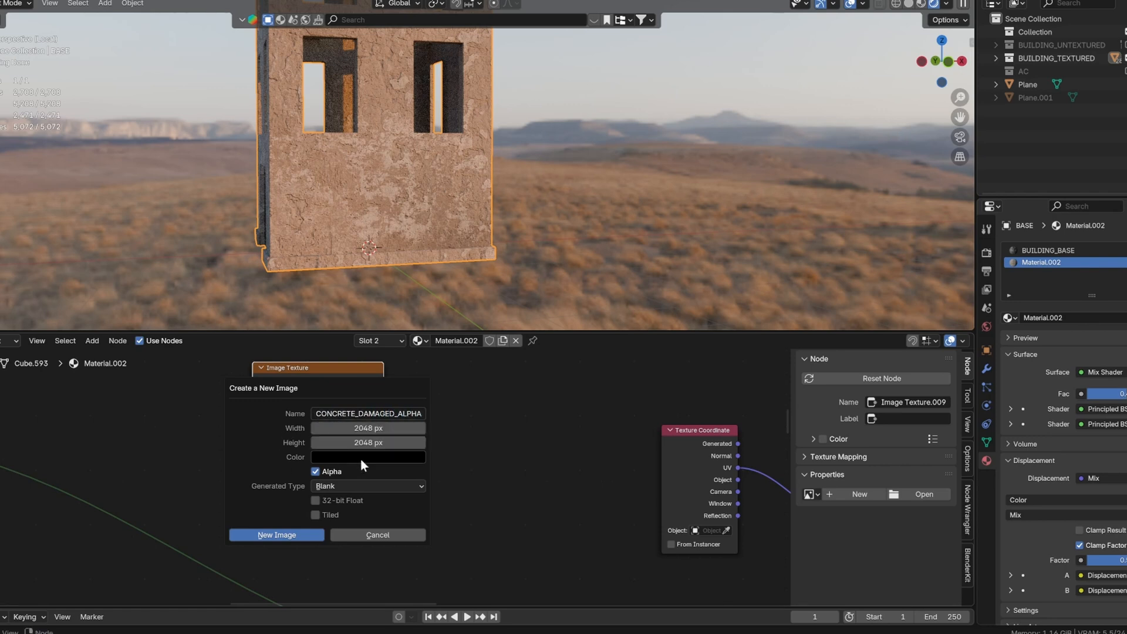
pyautogui.moveTo(318, 482)
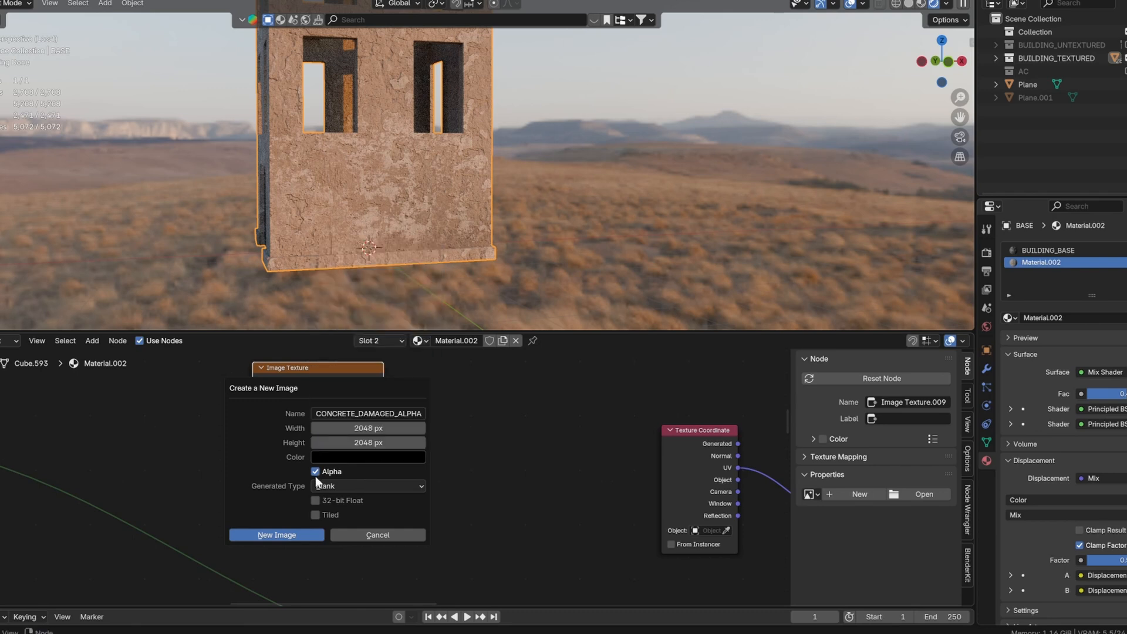
pyautogui.click(367, 457)
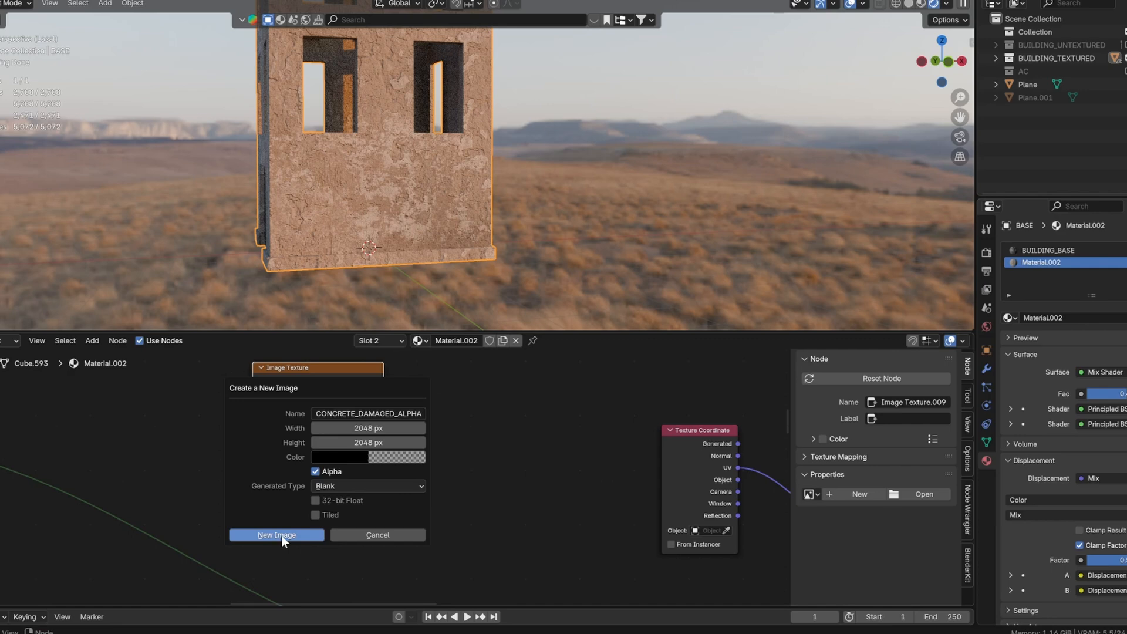
pyautogui.click(276, 535)
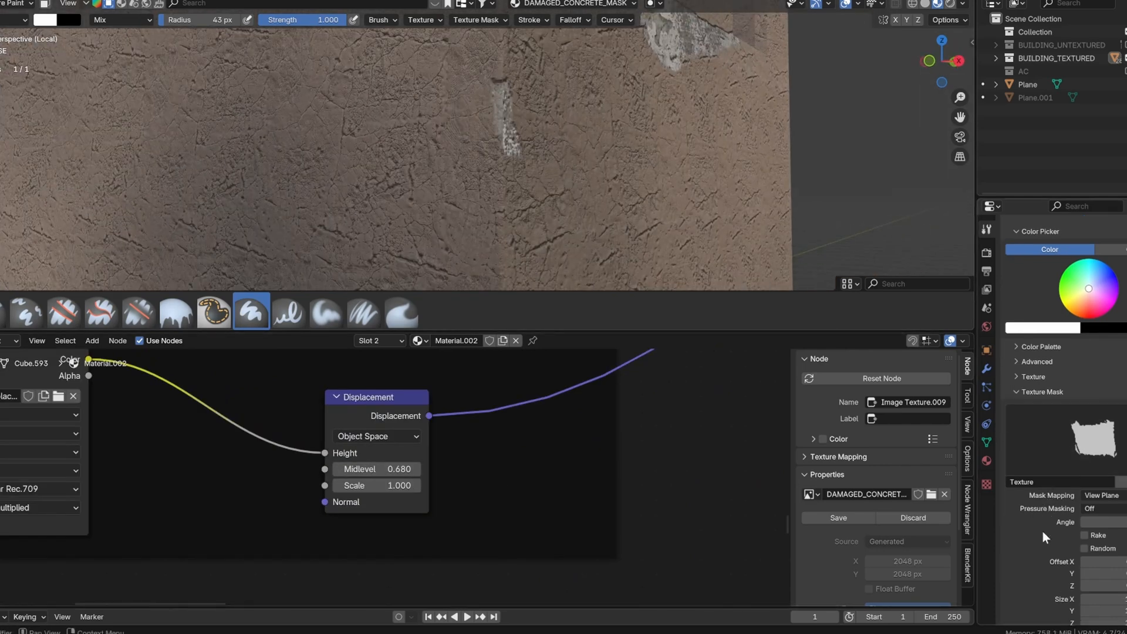
# Texture-paint white damaged patches into the concrete mask over the building wall.
pyautogui.click(1085, 548)
pyautogui.write('p')
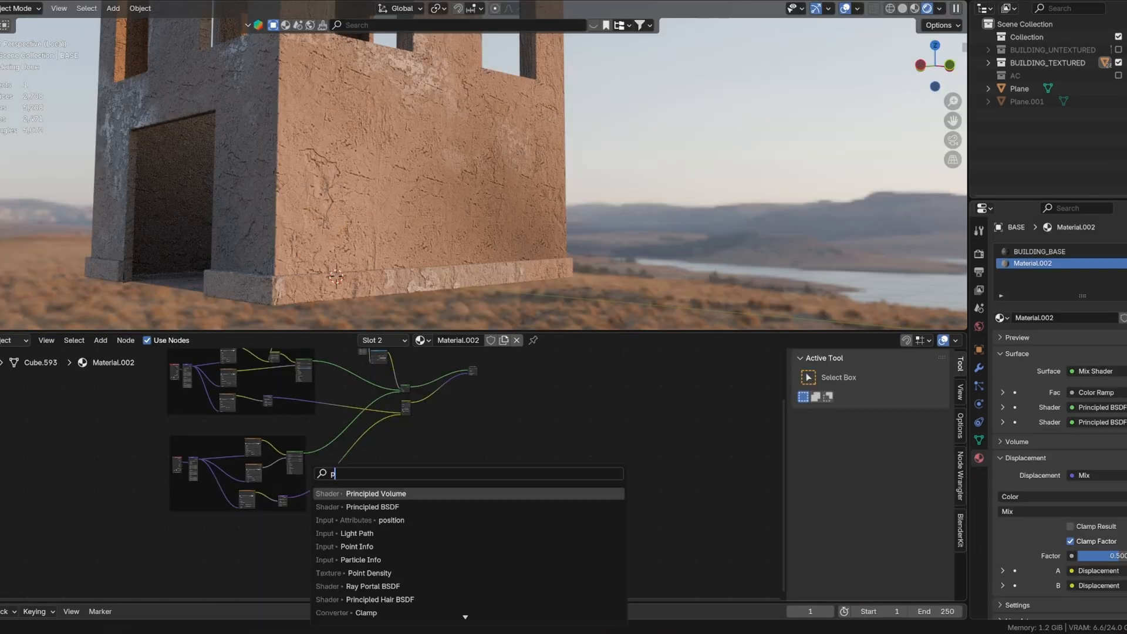
# Add a brick Principled BSDF and a Noise Texture to mask it into the shader.
pyautogui.click(371, 507)
pyautogui.write('no')
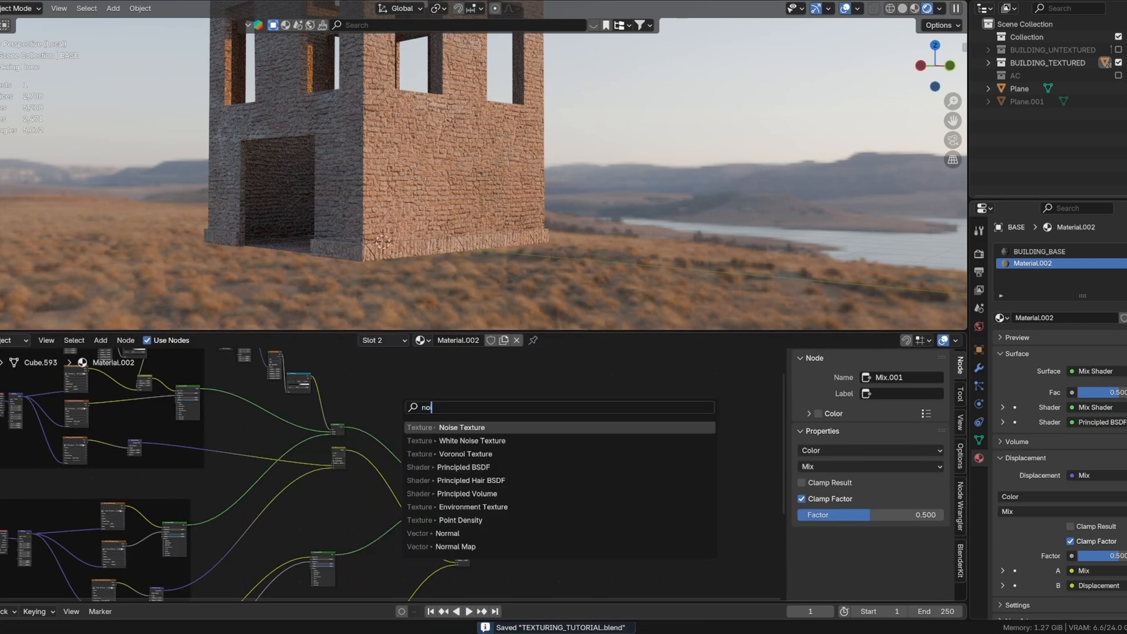
pyautogui.click(461, 427)
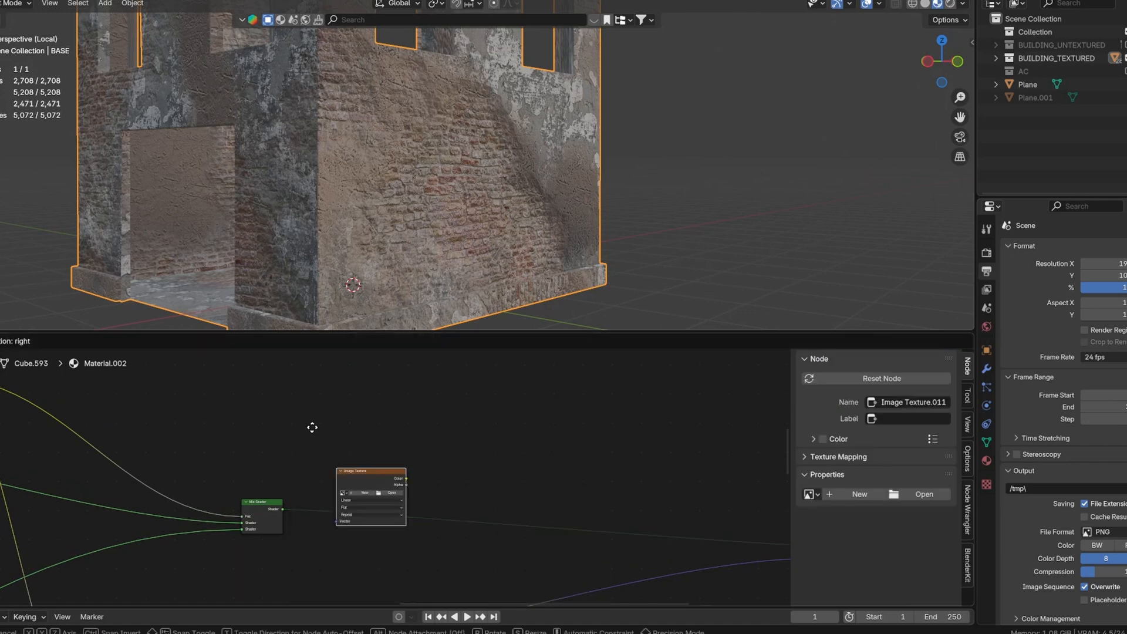
# Start a new 2048 px image named LEAKAGE with Color alpha 0 for the empty texture node.
pyautogui.click(859, 495)
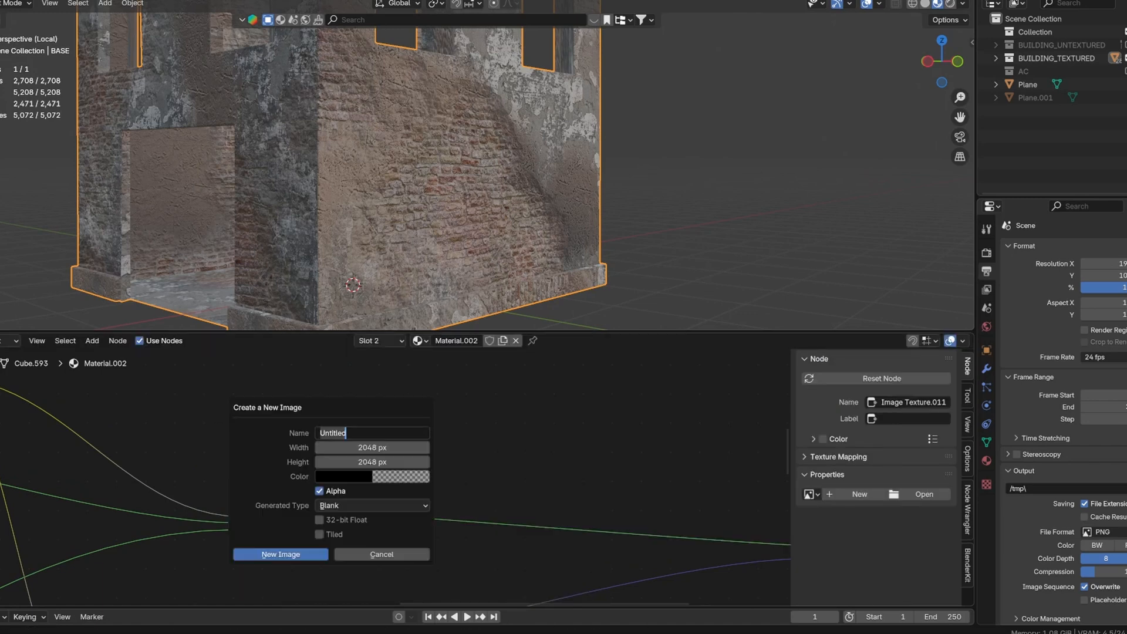
pyautogui.click(371, 476)
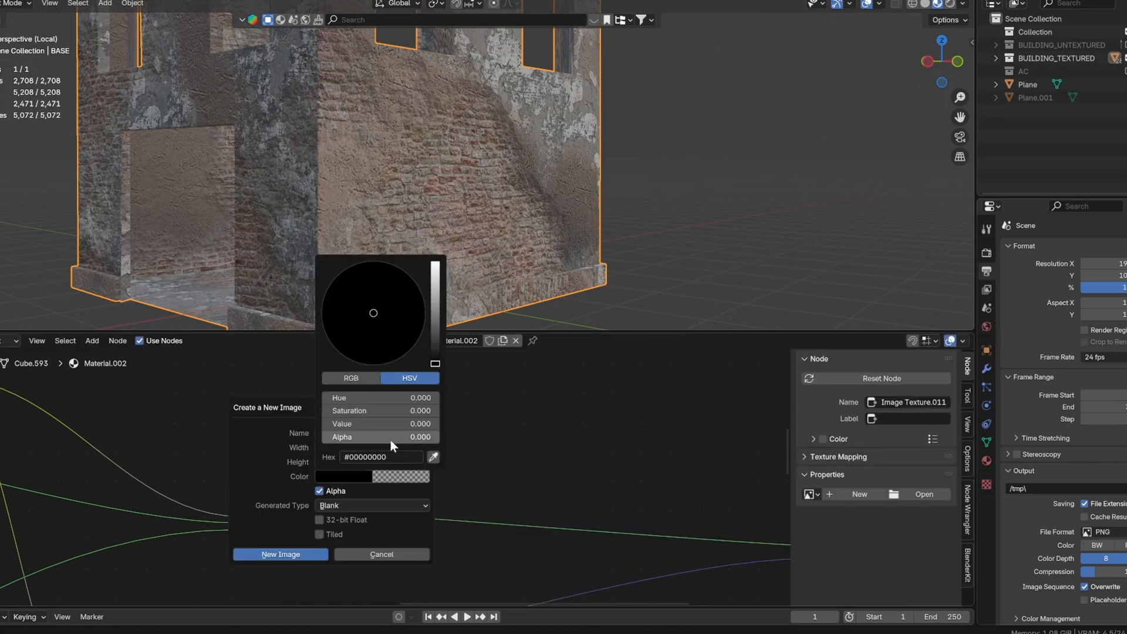
pyautogui.click(279, 553)
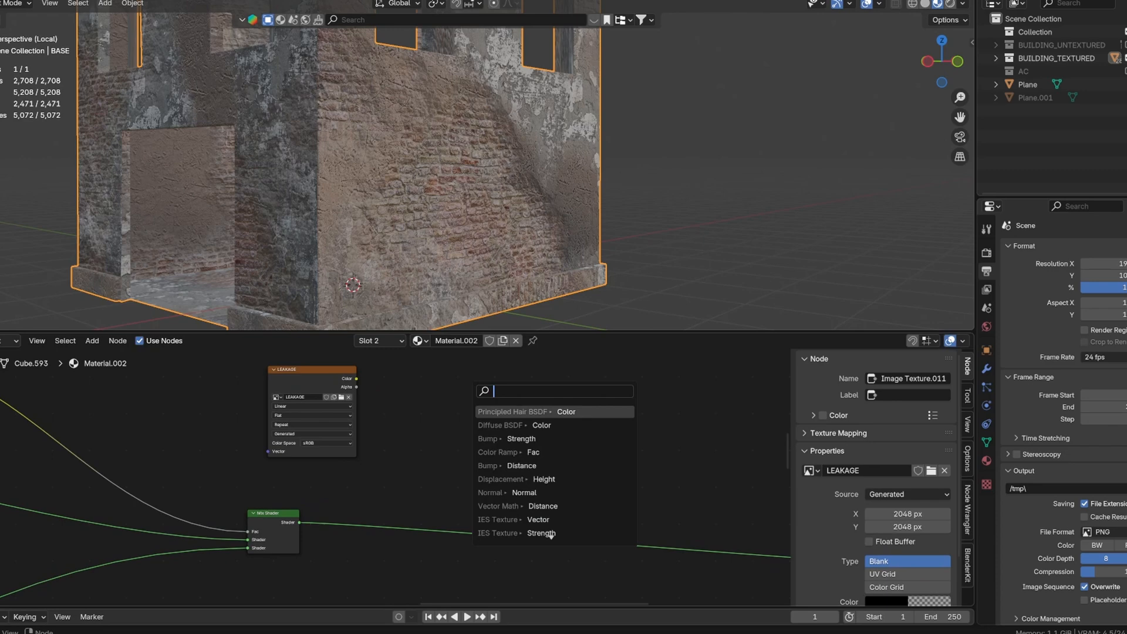
# Add a Diffuse BSDF coloured by the LEAKAGE texture for the leakage layer.
pyautogui.click(517, 425)
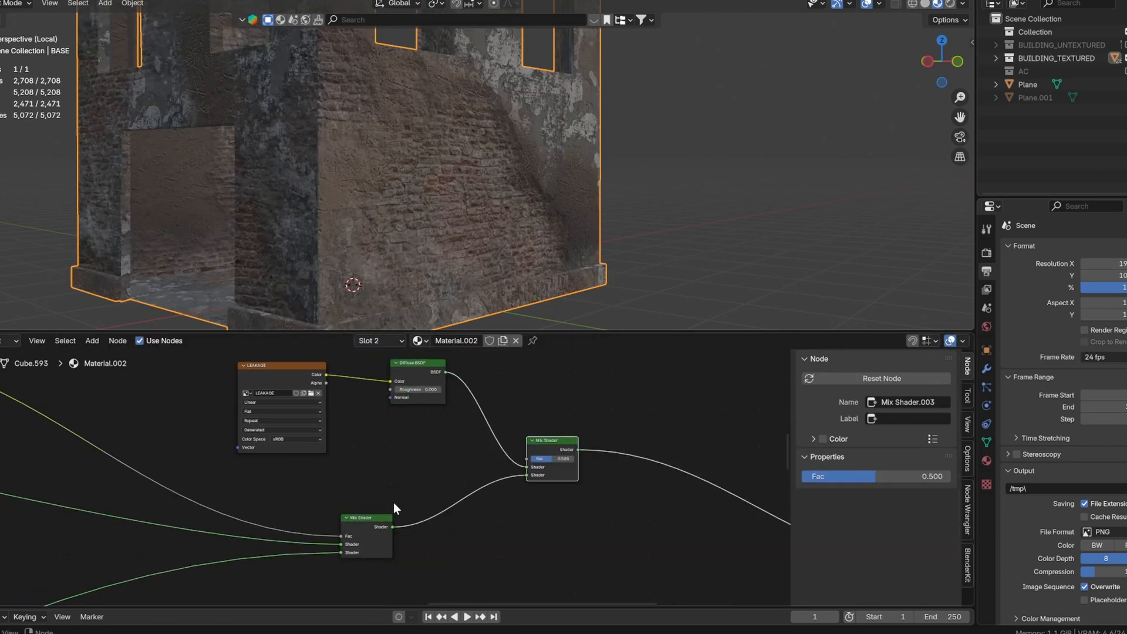
pyautogui.moveTo(467, 407)
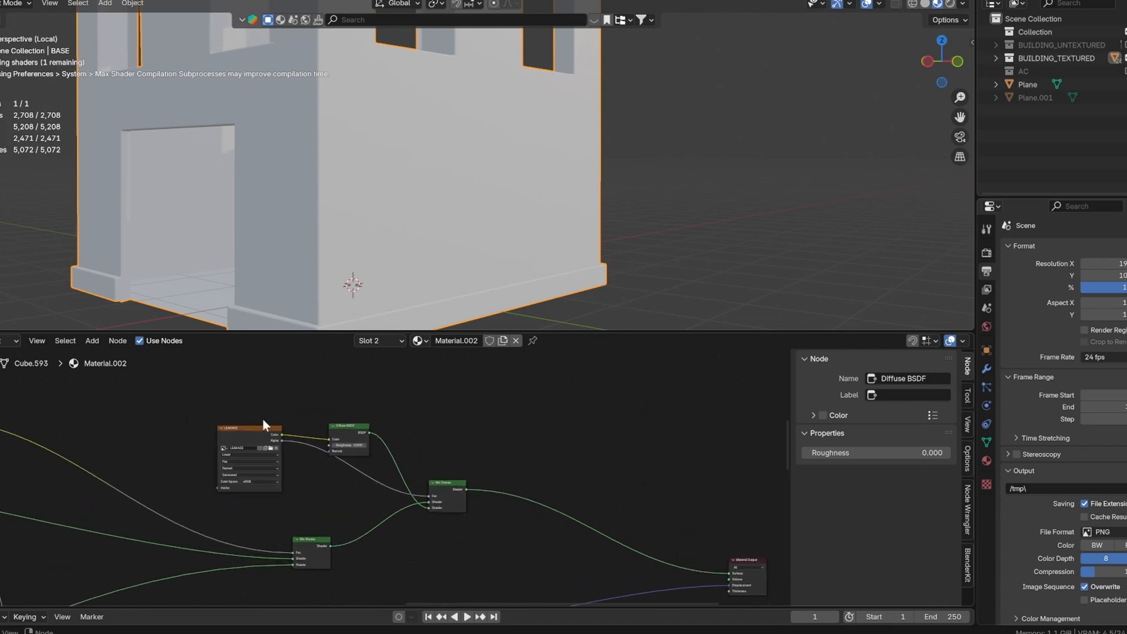
# Begin texture painting on LEAKAGE and create brush texture Texture.004 with its properties shown.
pyautogui.click(248, 429)
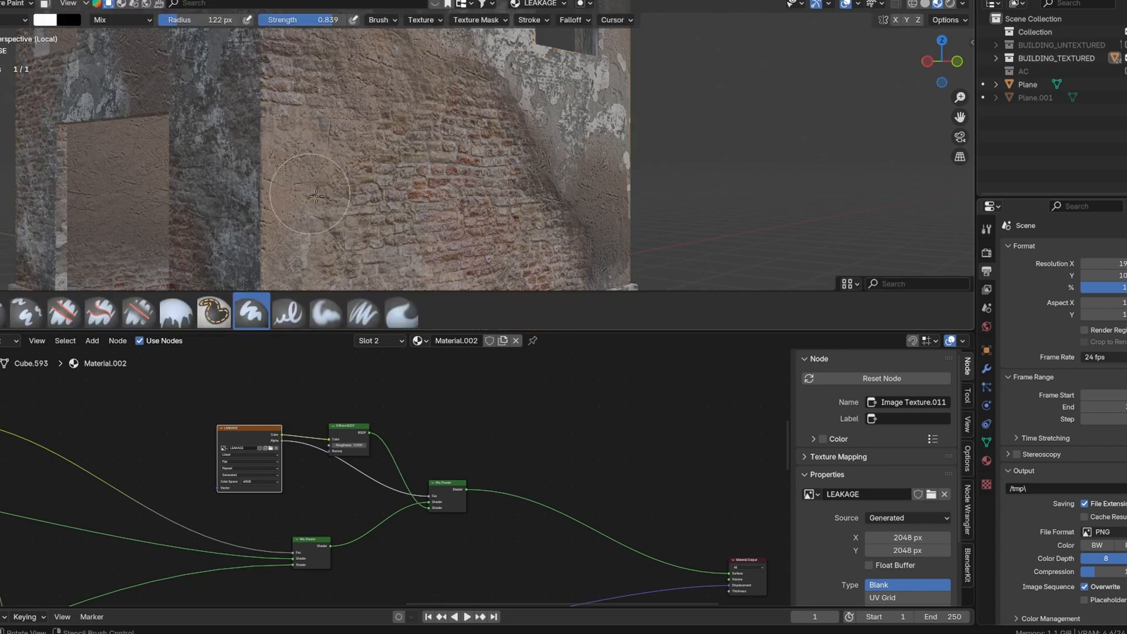
pyautogui.click(15, 3)
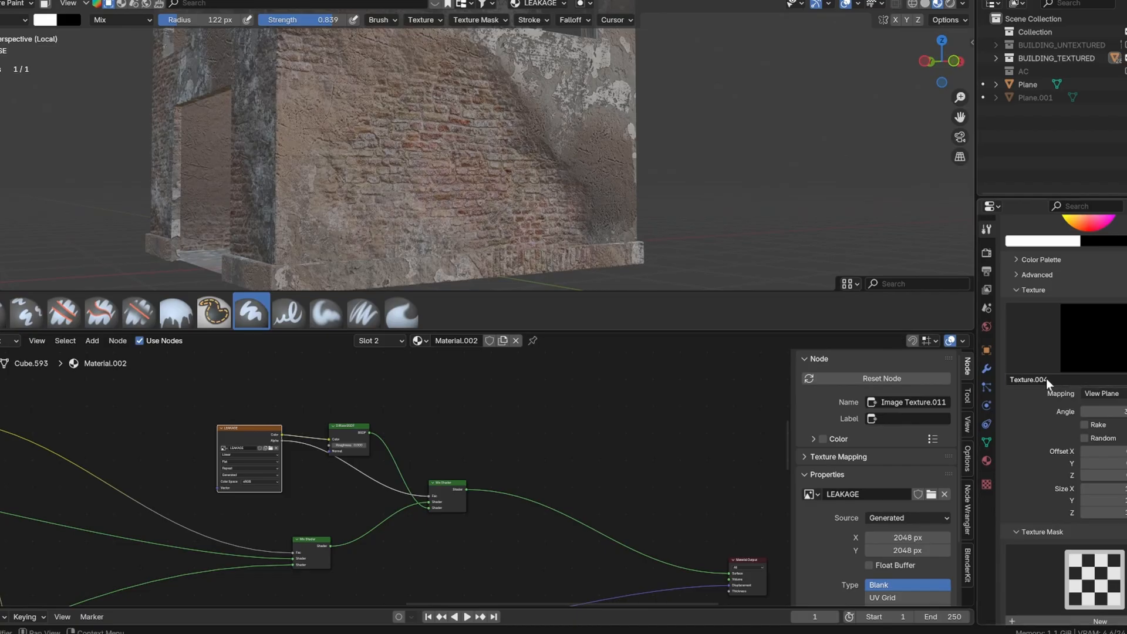
pyautogui.click(986, 483)
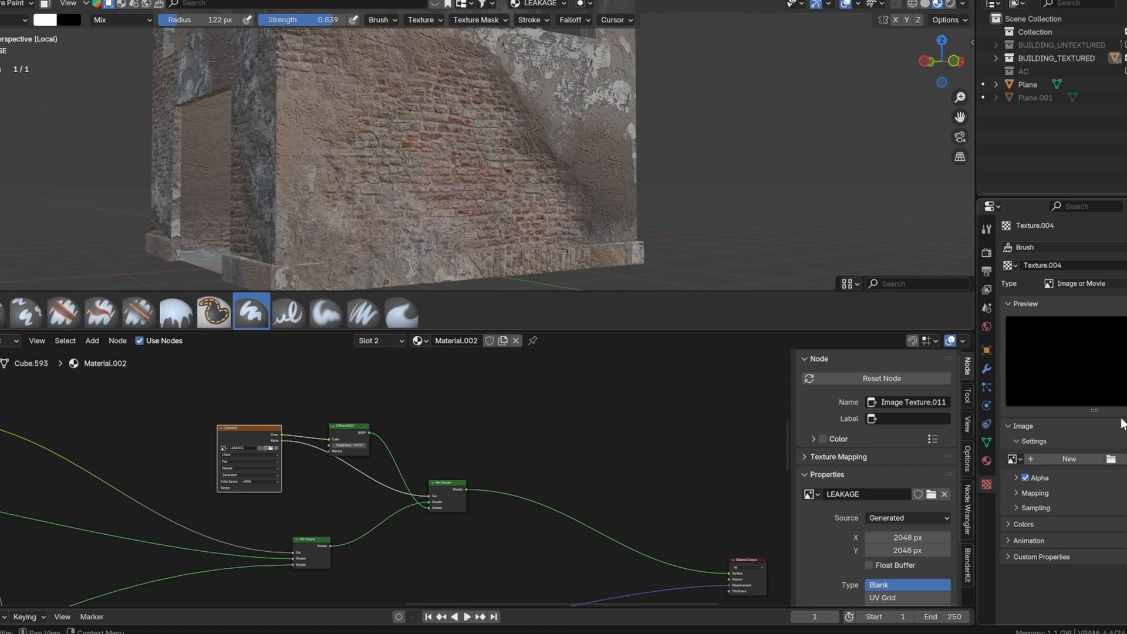
pyautogui.moveTo(1112, 472)
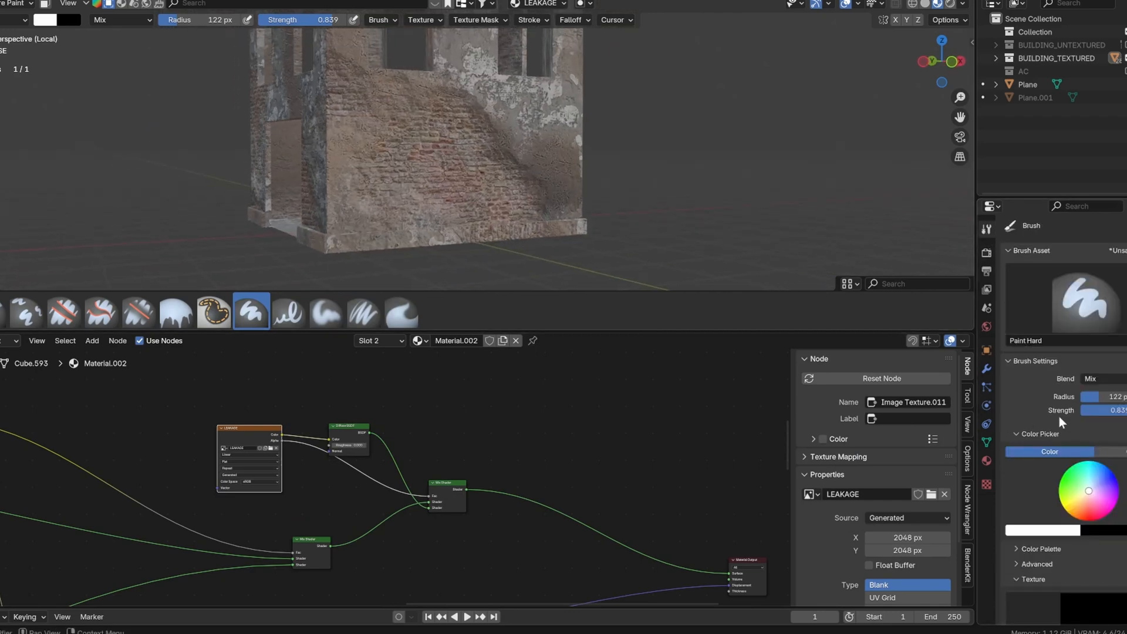
# Set the brush texture mapping to Stencil so the leak-stain image overlays the wall.
pyautogui.scroll(-3)
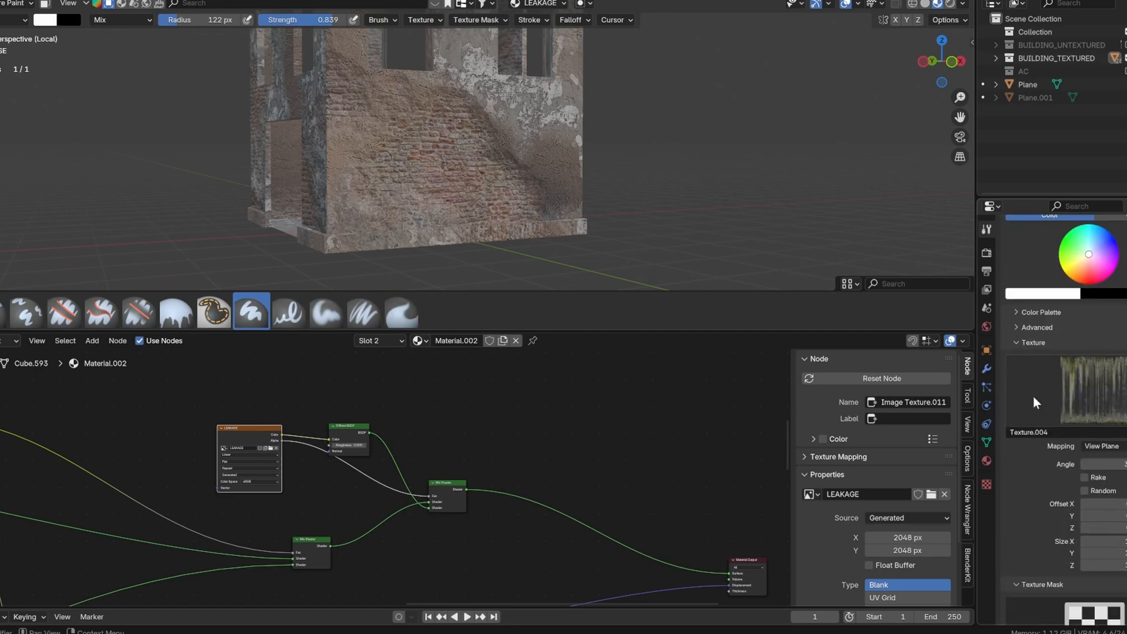
pyautogui.click(1099, 446)
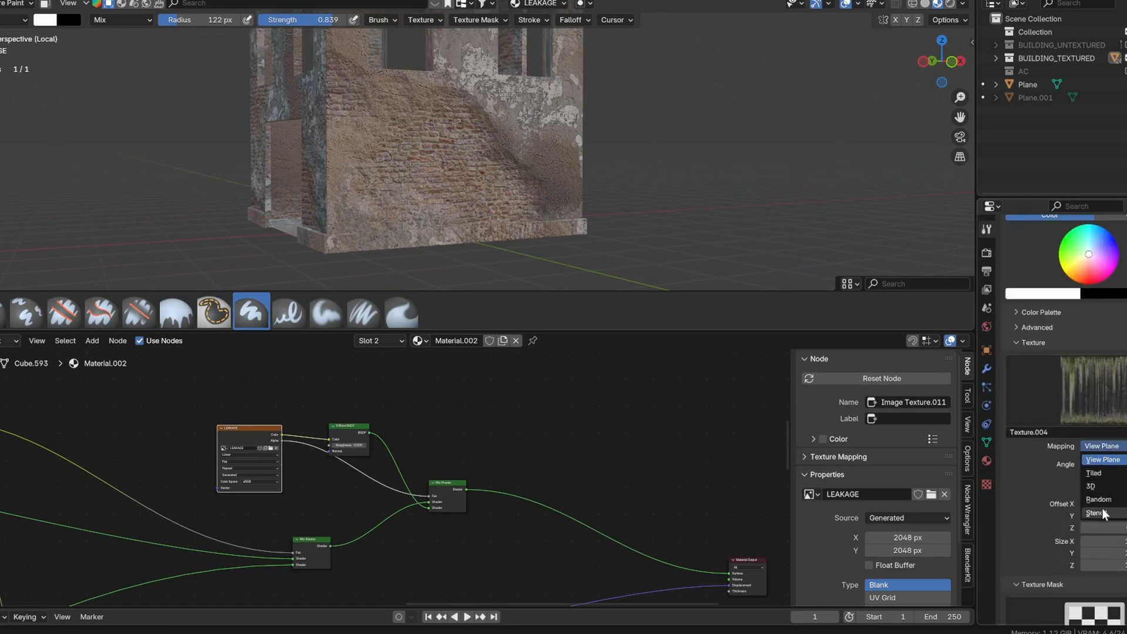
pyautogui.click(1095, 513)
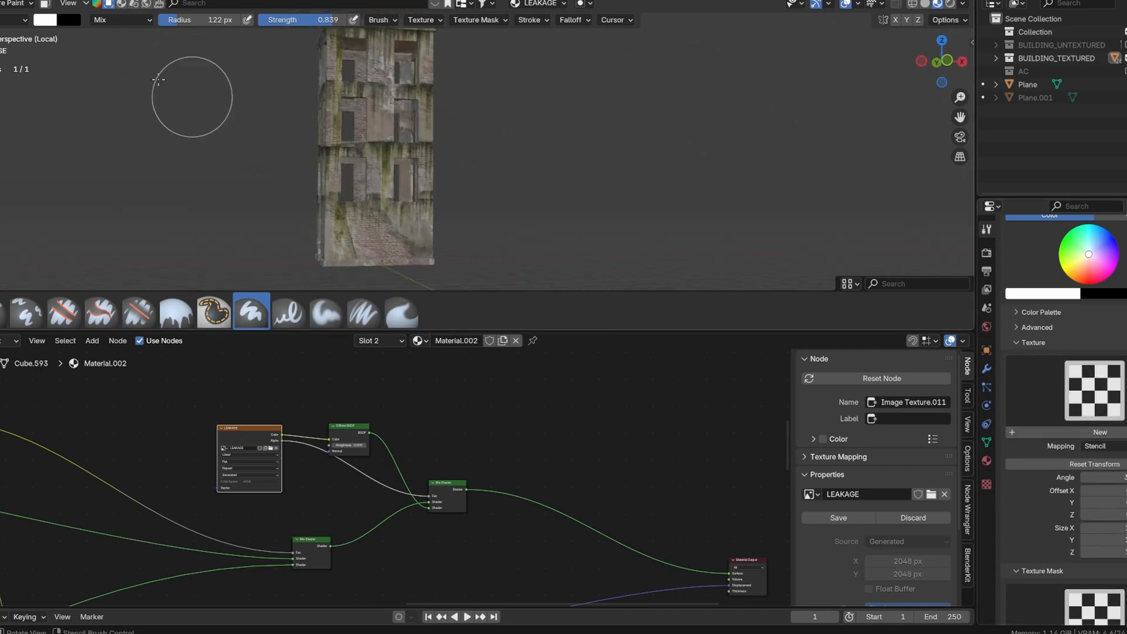
# Switch the brush blend to Erase Alpha and erase stains around the upper windows.
pyautogui.click(118, 20)
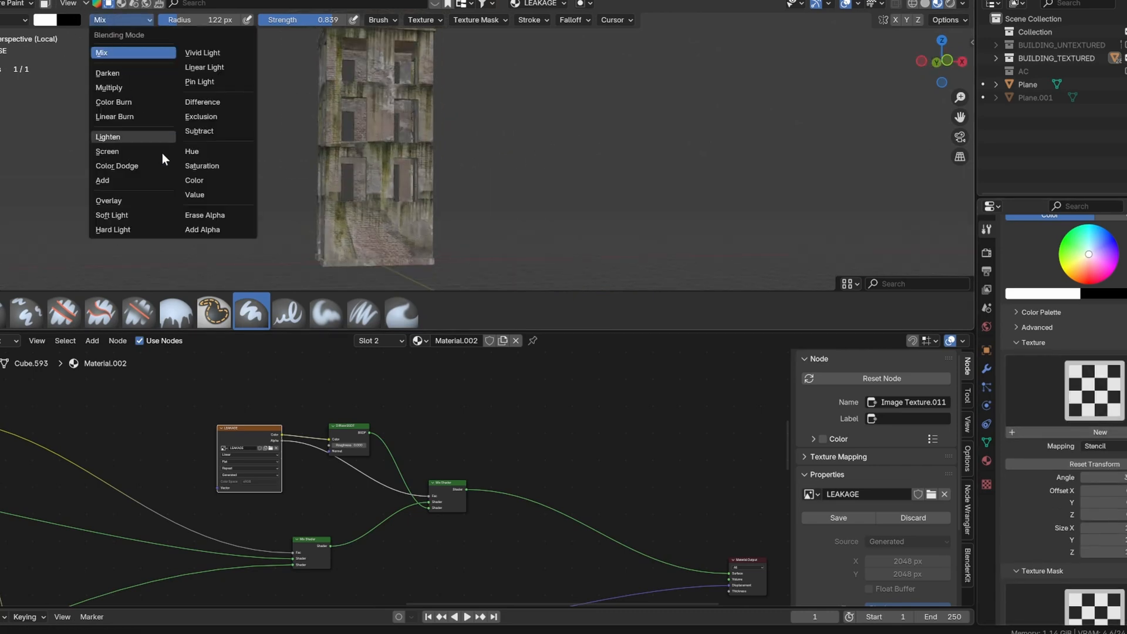
pyautogui.click(204, 214)
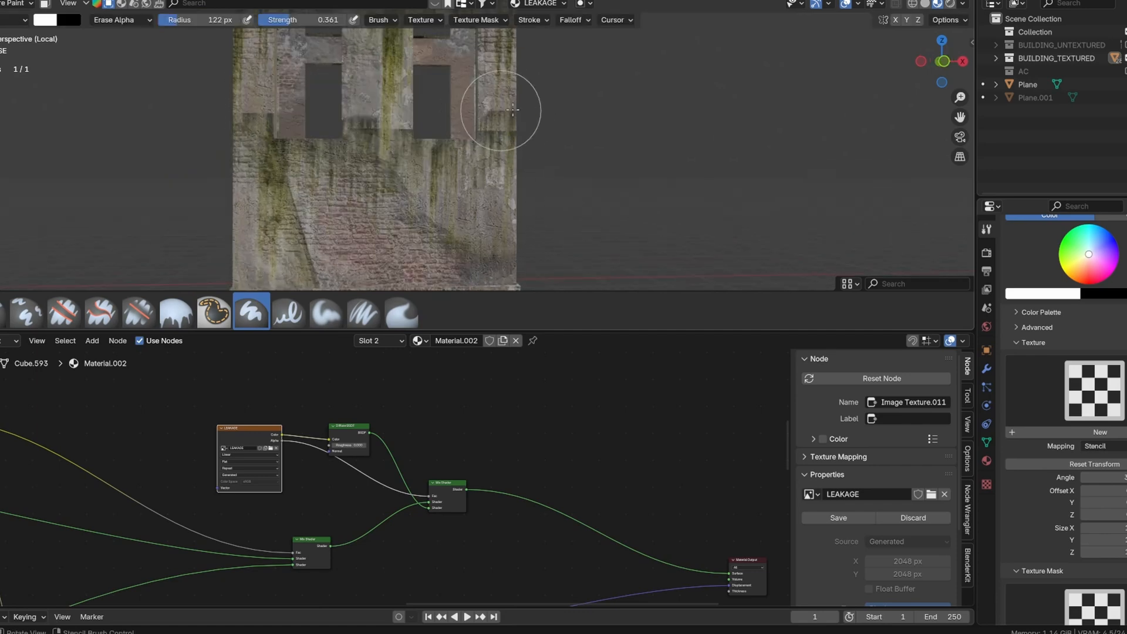
pyautogui.moveTo(210, 113)
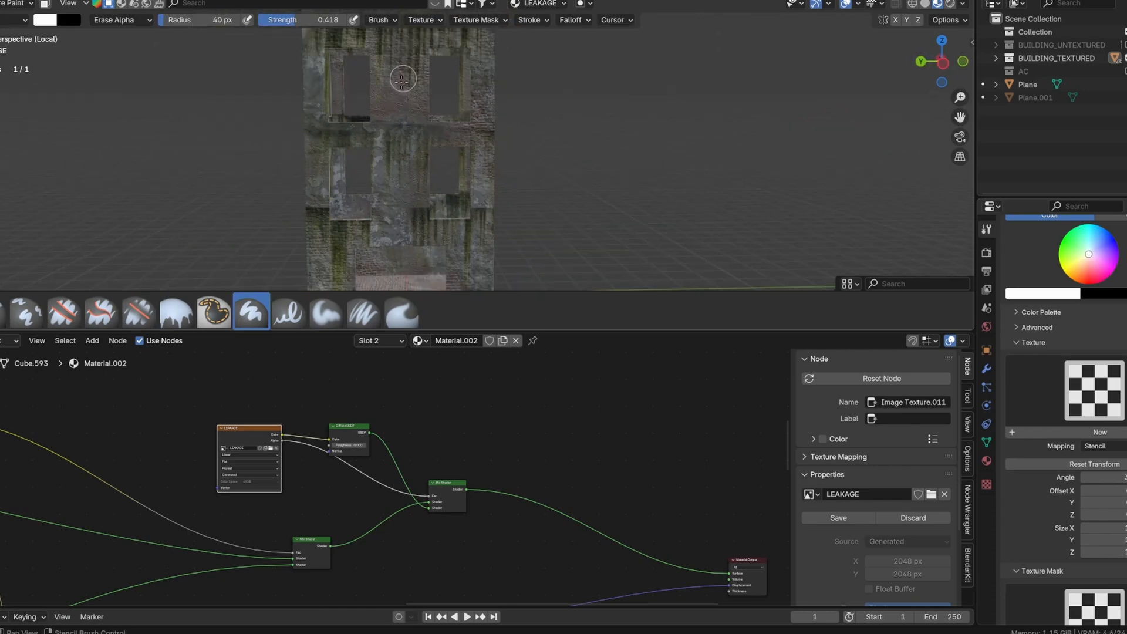
pyautogui.moveTo(403, 143); pyautogui.dragTo(363, 129)
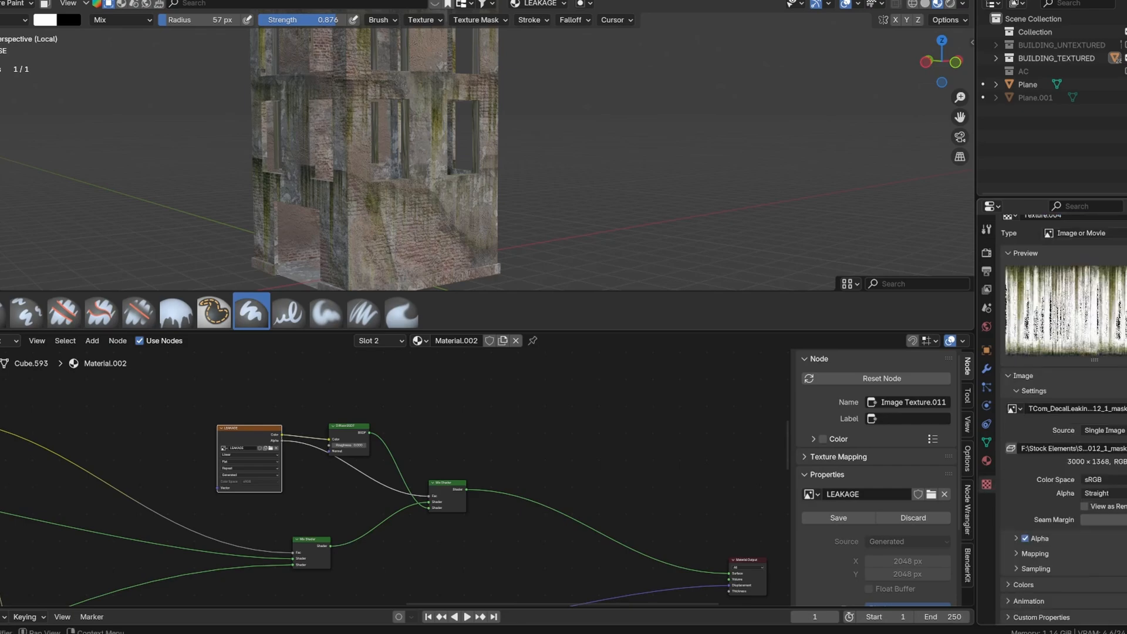
# Load TCom_WallFooterMossDecal_masked_XL.png as the stencil, use soft light blending, and view LEAKAGE in the Image Editor.
pyautogui.click(930, 494)
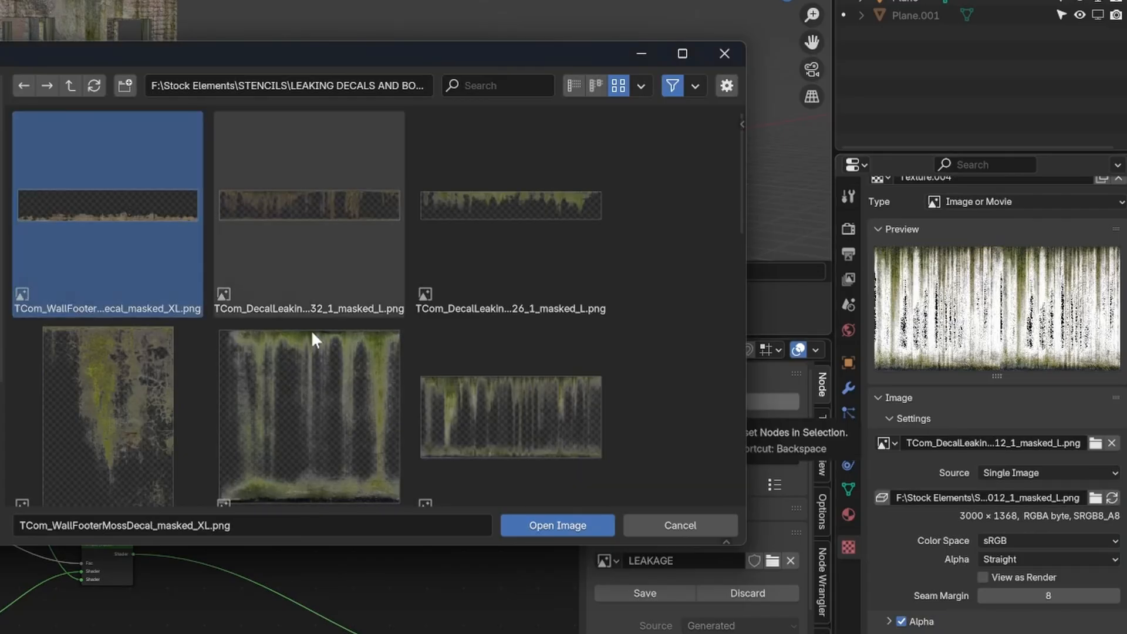
pyautogui.click(557, 525)
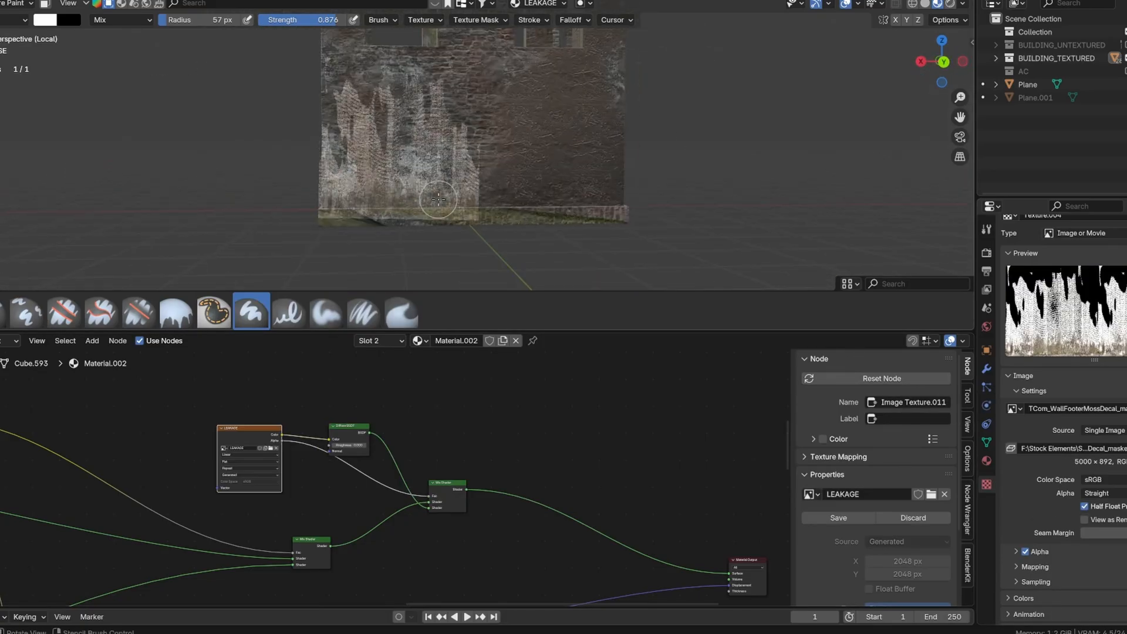
pyautogui.click(119, 20)
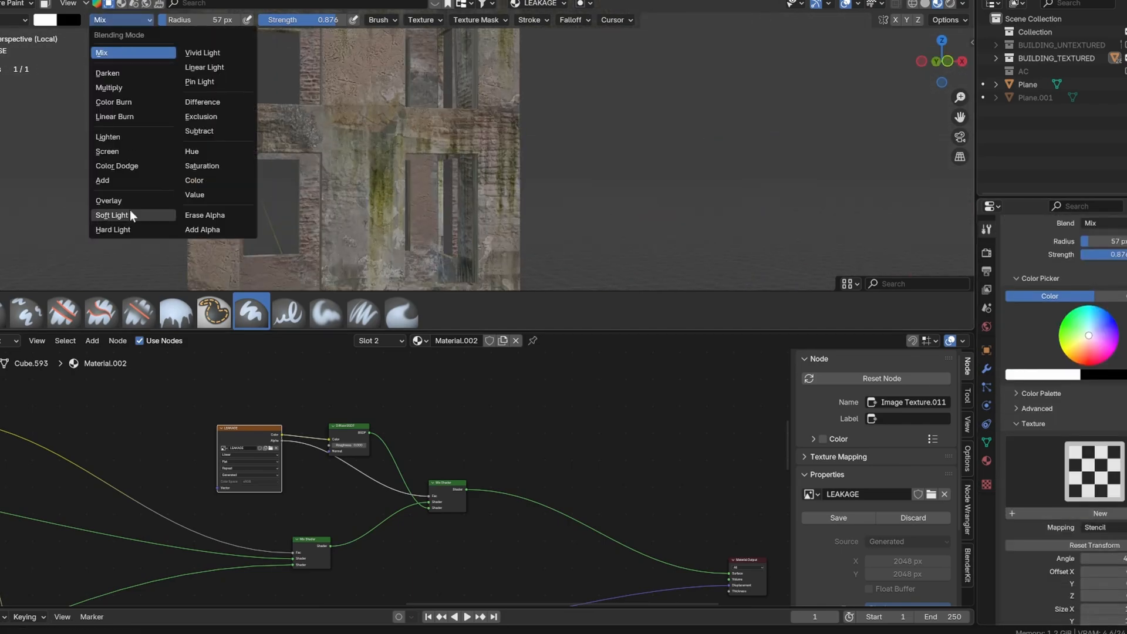
pyautogui.click(204, 214)
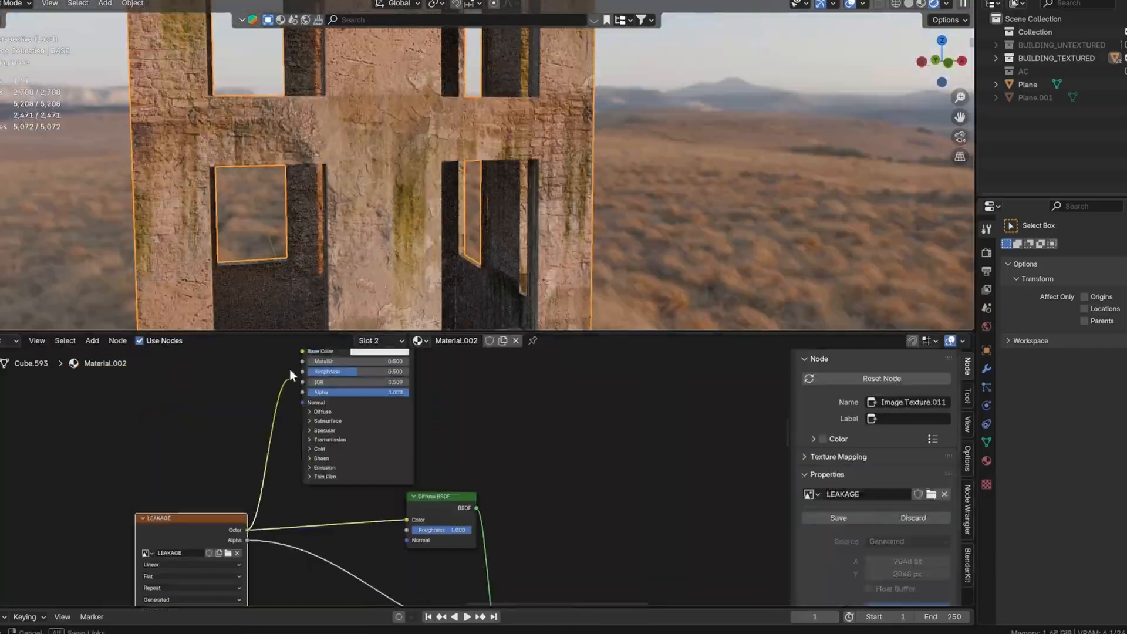
pyautogui.click(7, 379)
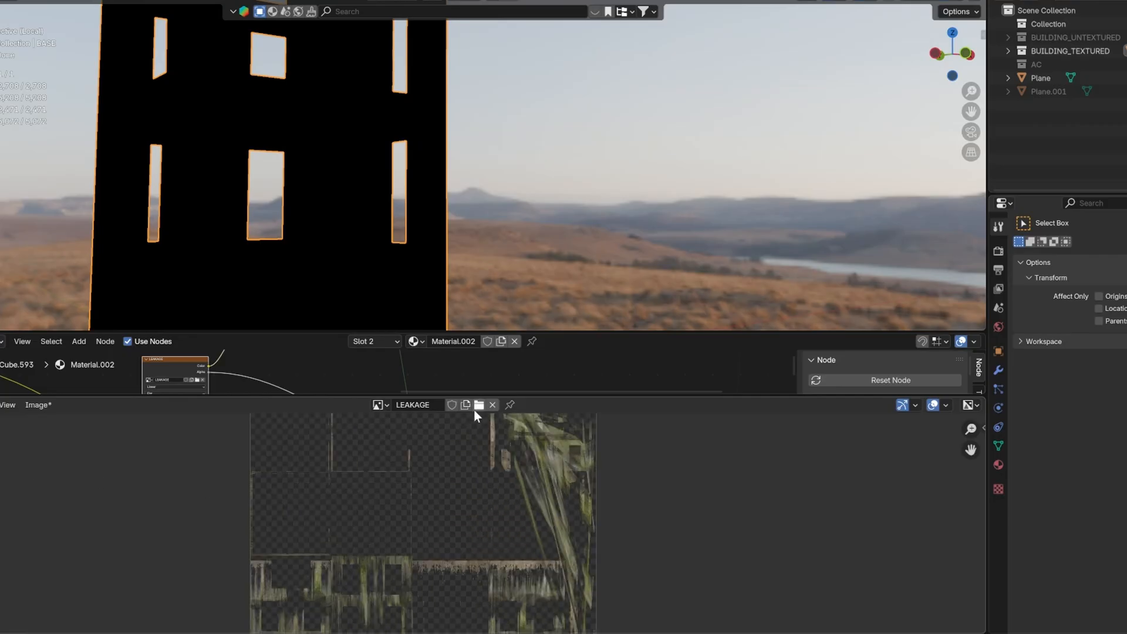
# Create the GRAFFITI image texture feeding the building's Principled BSDF.
pyautogui.click(38, 405)
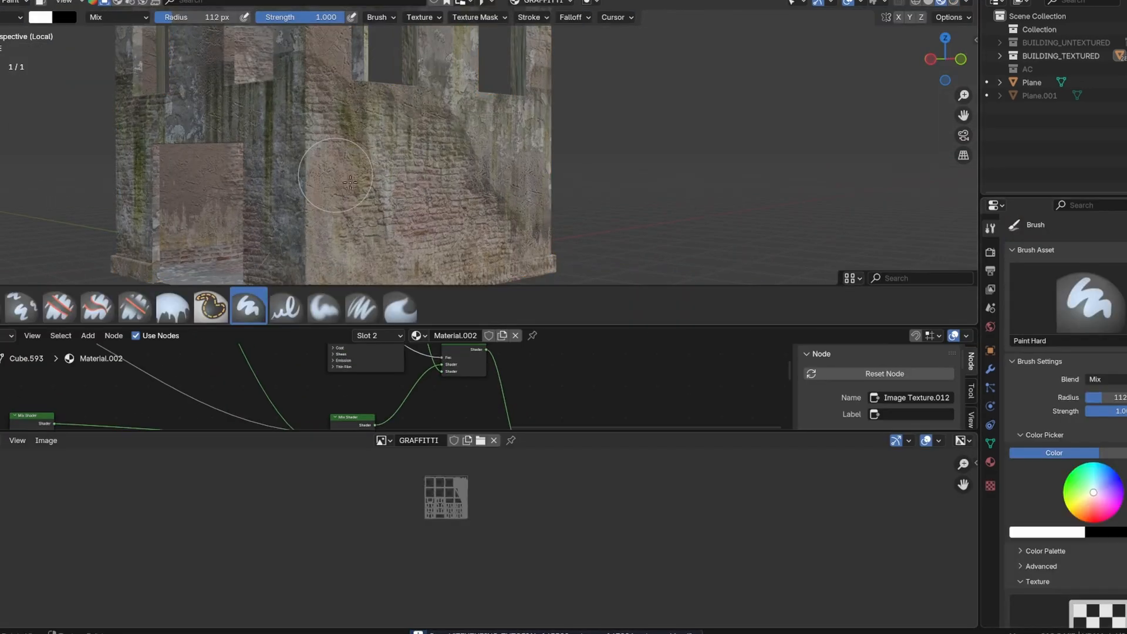
pyautogui.scroll(-3)
pyautogui.write('math')
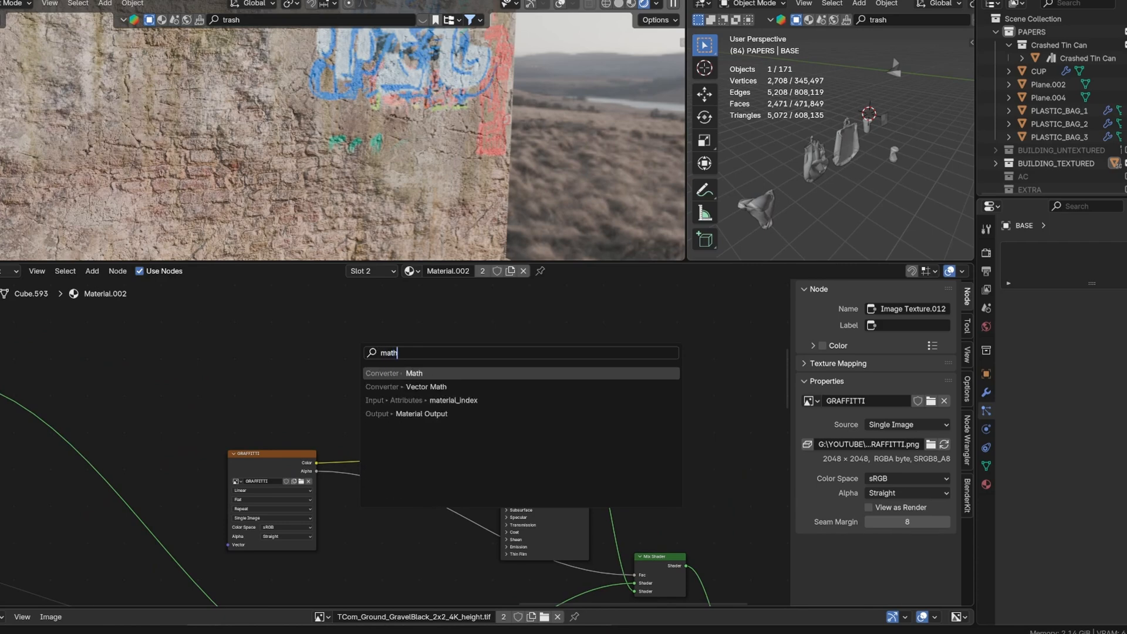
# Subtract a Noise Texture shaped by a Color Ramp from the graffiti alpha via a Math node.
pyautogui.click(413, 373)
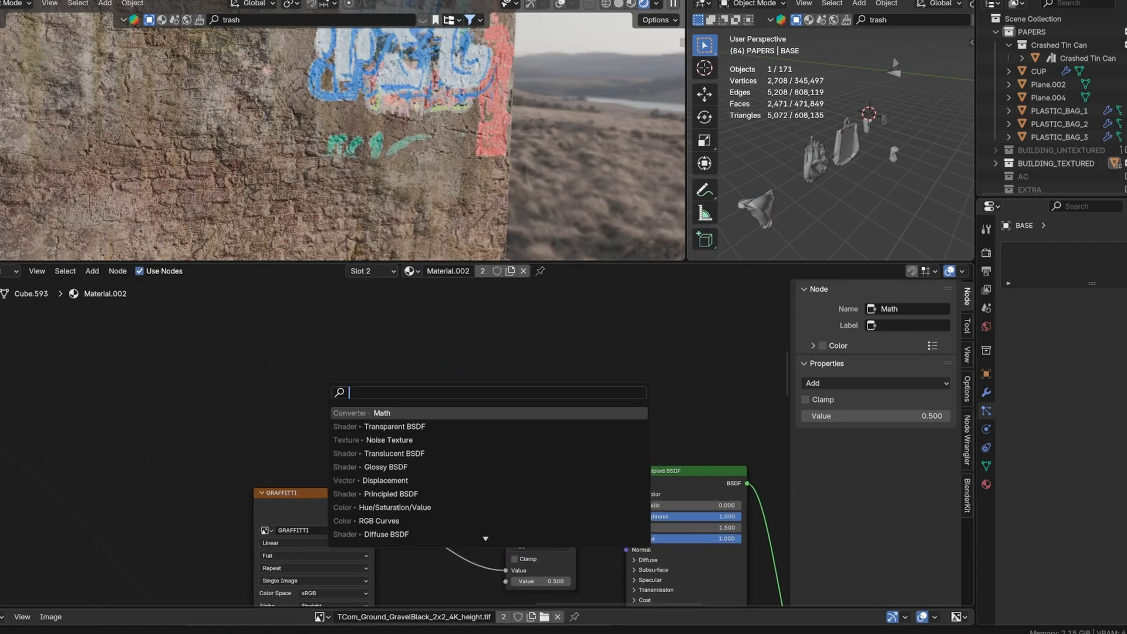
pyautogui.click(390, 439)
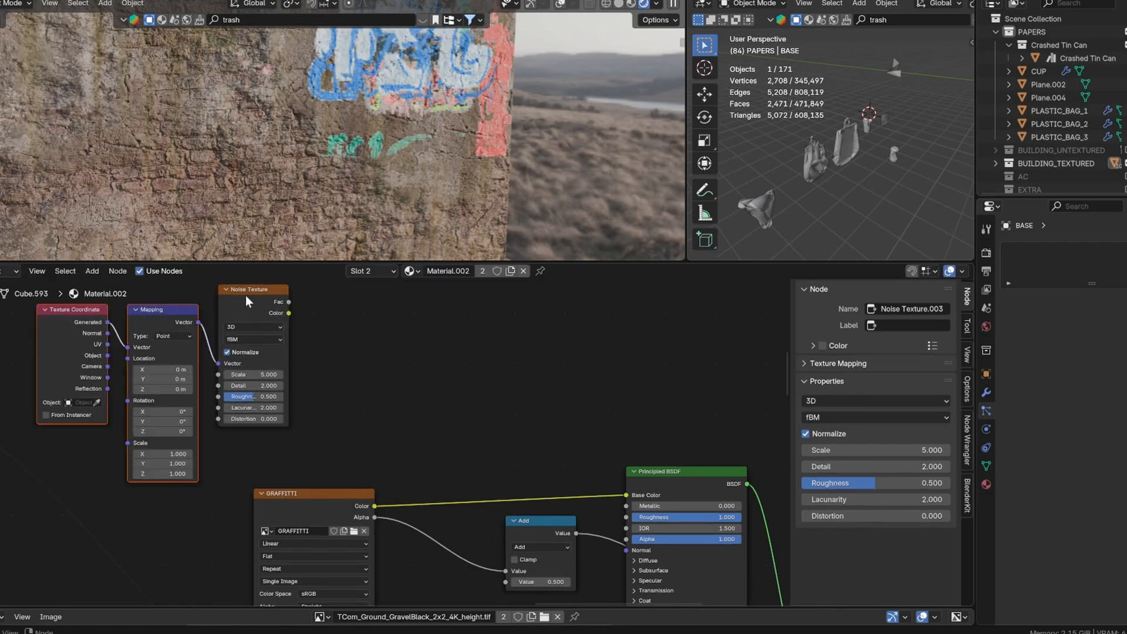
pyautogui.click(158, 309)
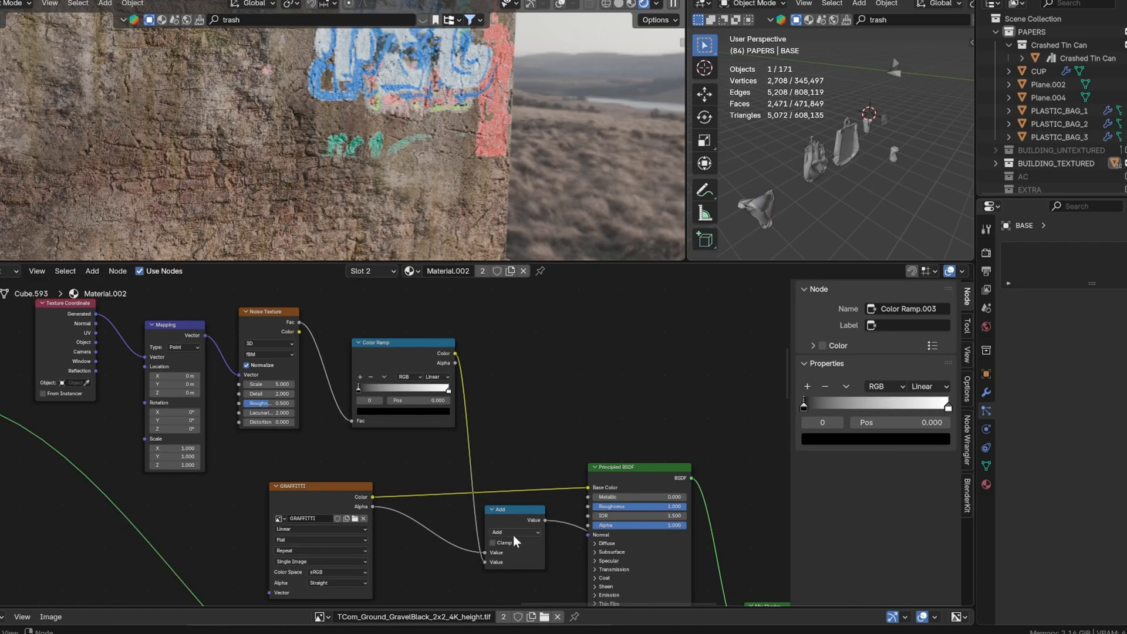
pyautogui.click(514, 532)
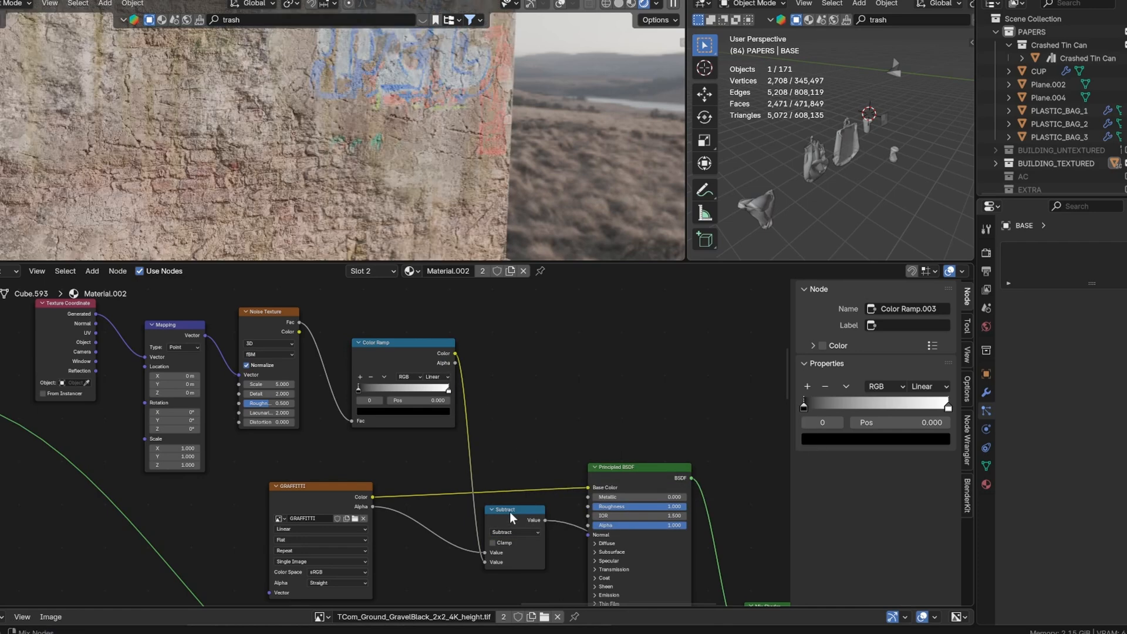